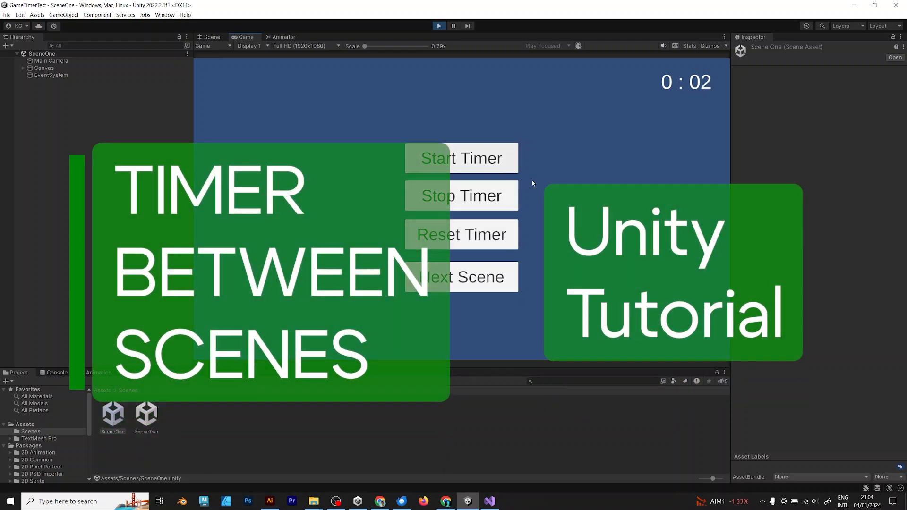
- Add a UI Canvas with its EventSystem to SampleScene from the Hierarchy
left_click(211, 36)
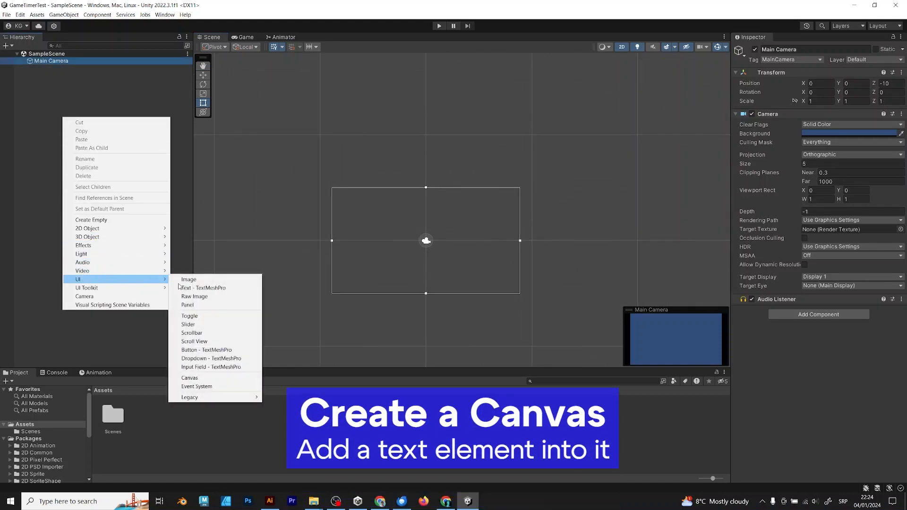
left_click(189, 378)
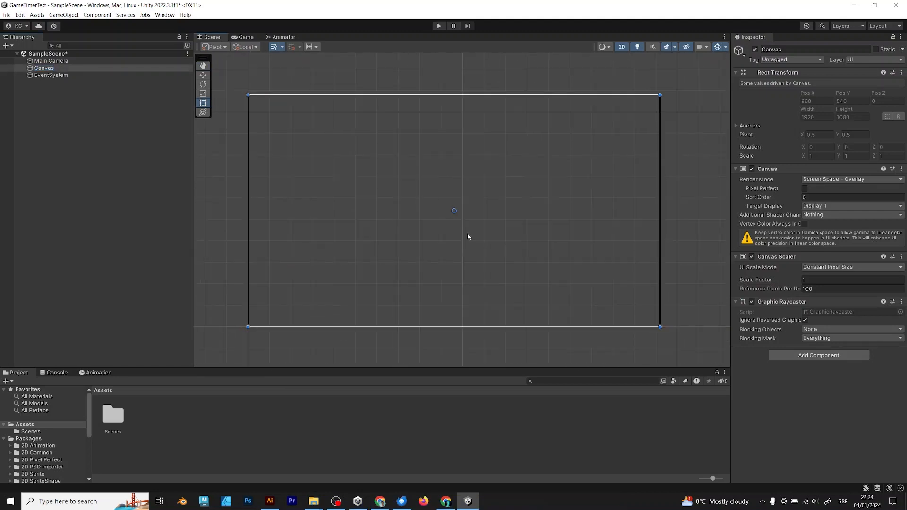
- Add a Text - TextMeshPro element to the Canvas, importing the TMP Essentials
right_click(43, 68)
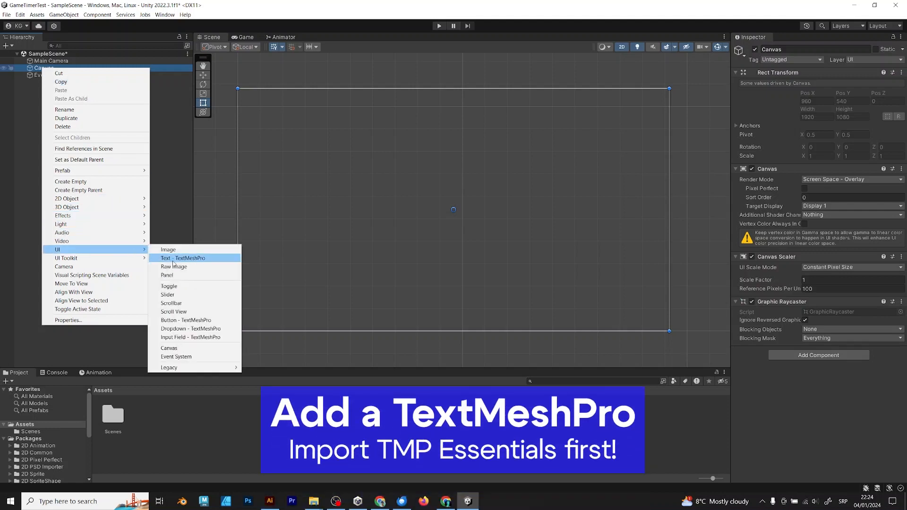
left_click(183, 258)
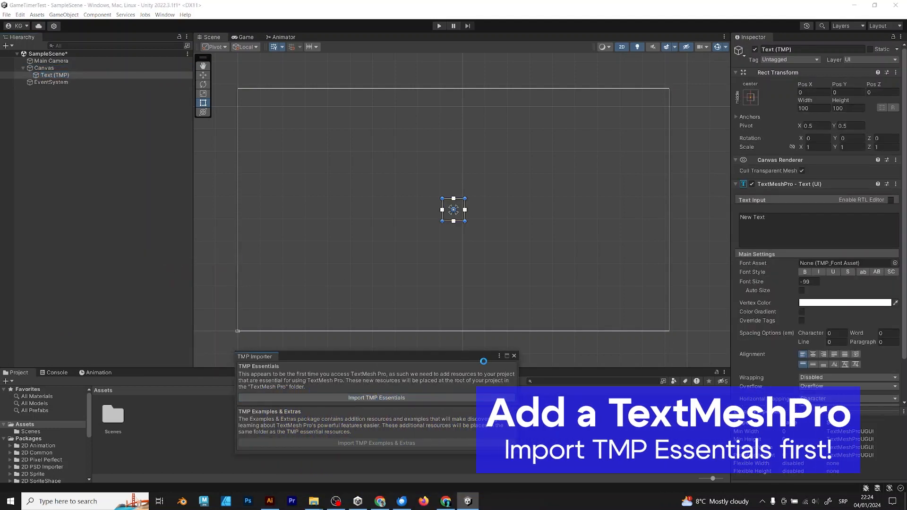
left_click(375, 398)
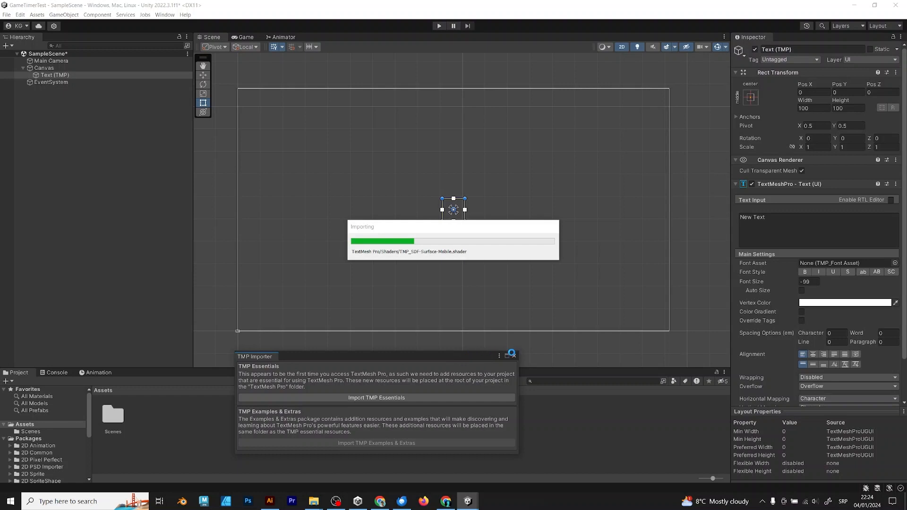
left_click(375, 398)
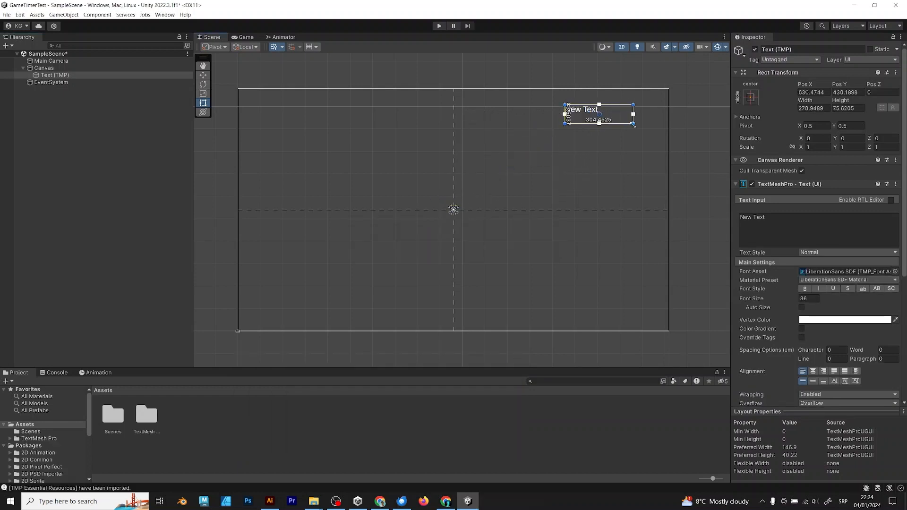
- Anchor the text to the top-right corner, set it to 00:00 and centre-align it
left_click(750, 97)
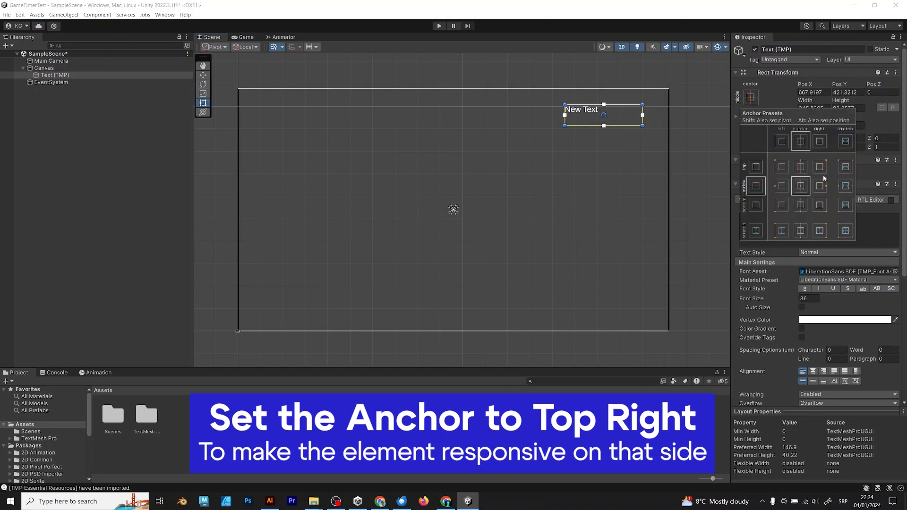
left_click(44, 68)
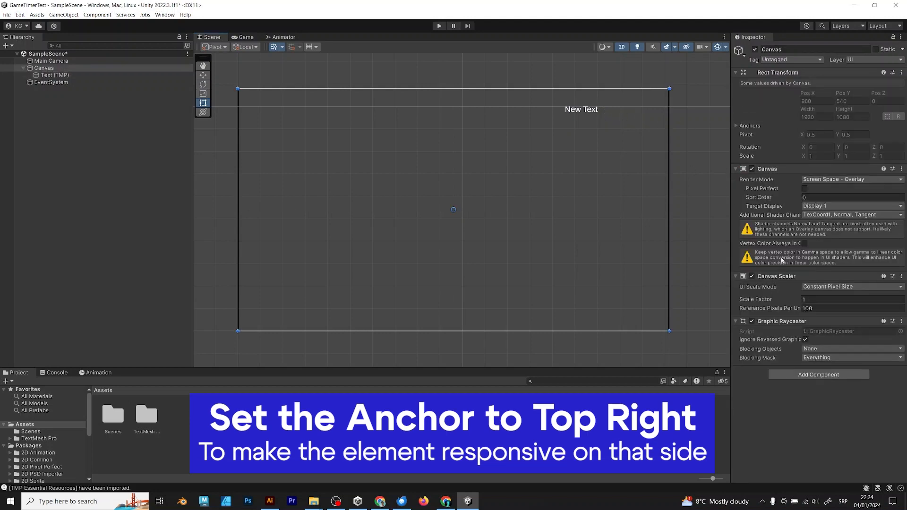
left_click(54, 75)
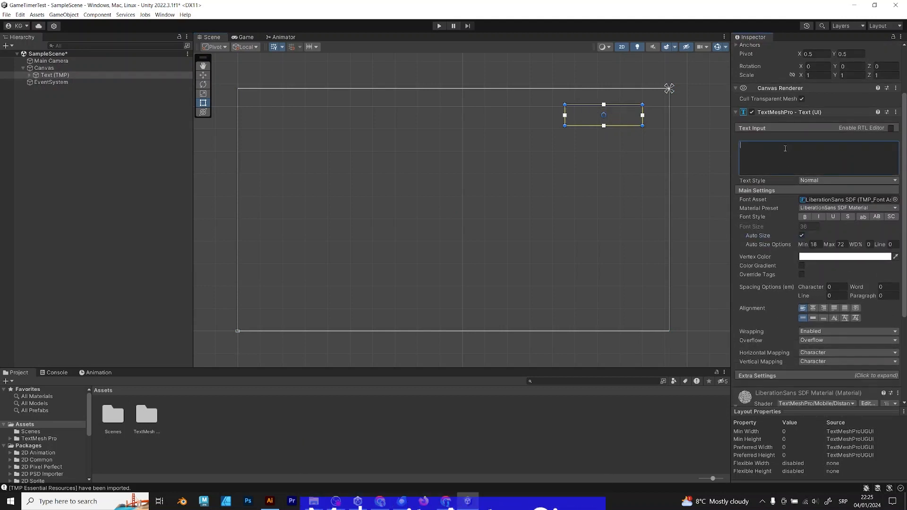
type("00:00")
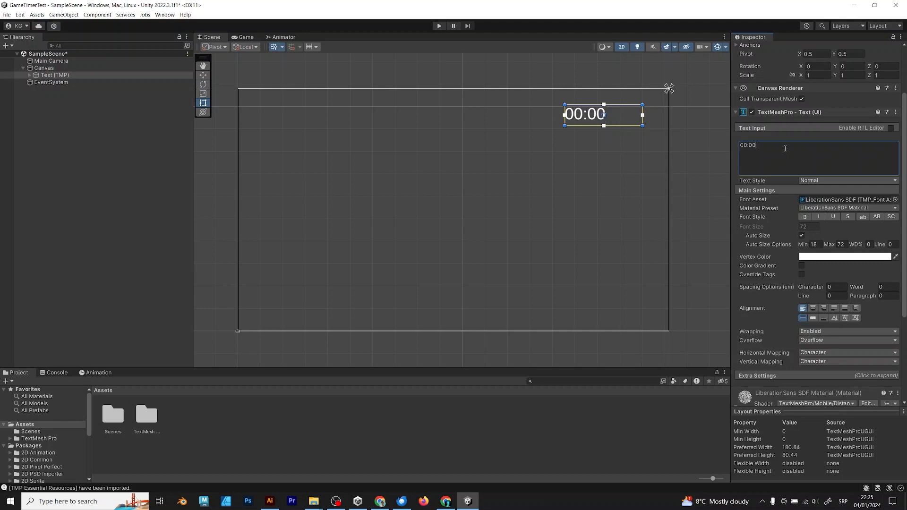
left_click(843, 501)
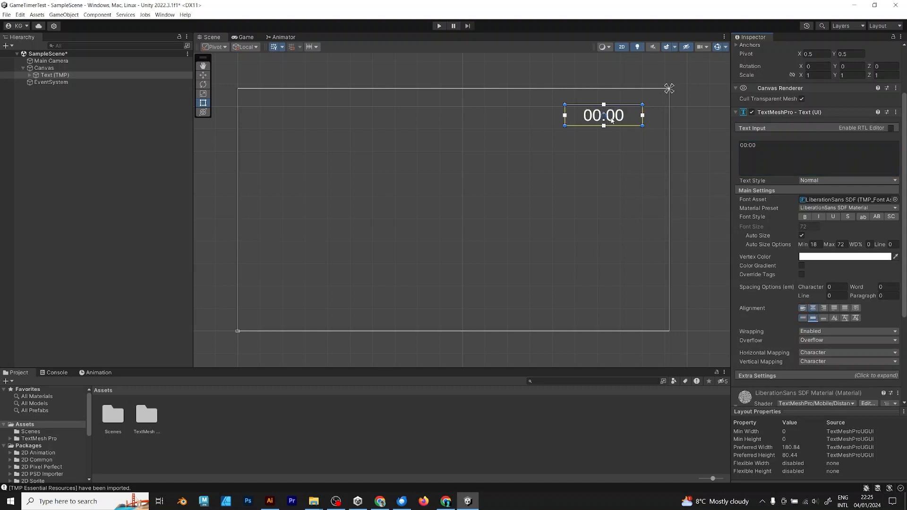
- Add a TextMeshPro button to the Canvas labelled Start Timer with Auto Size
right_click(42, 68)
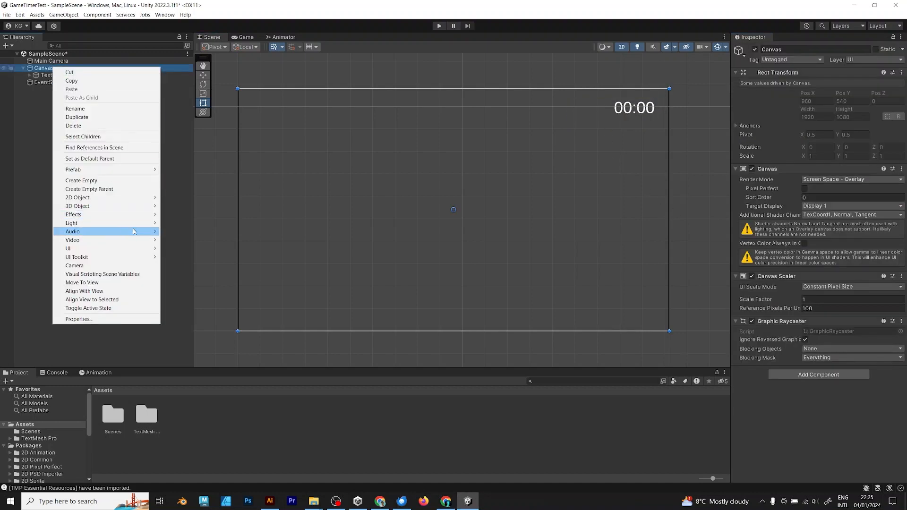
mouse_move(68, 248)
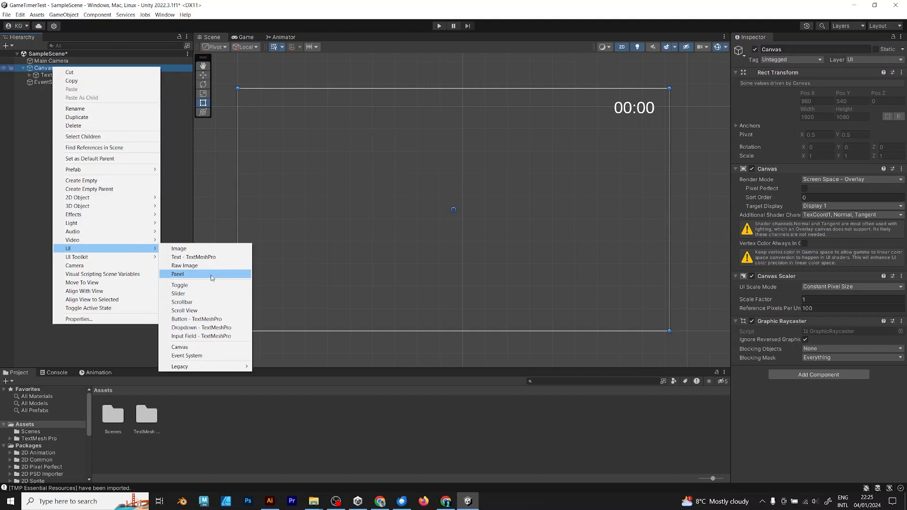
left_click(197, 319)
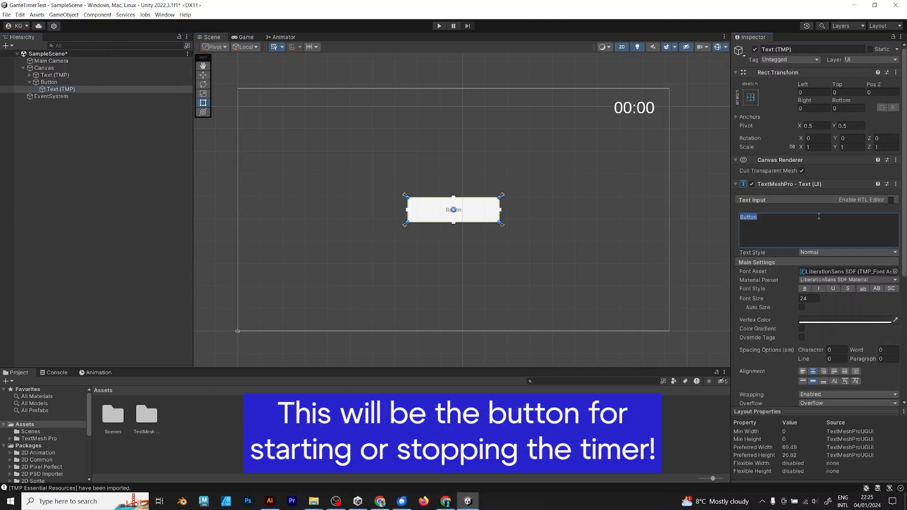
type("Start Timer")
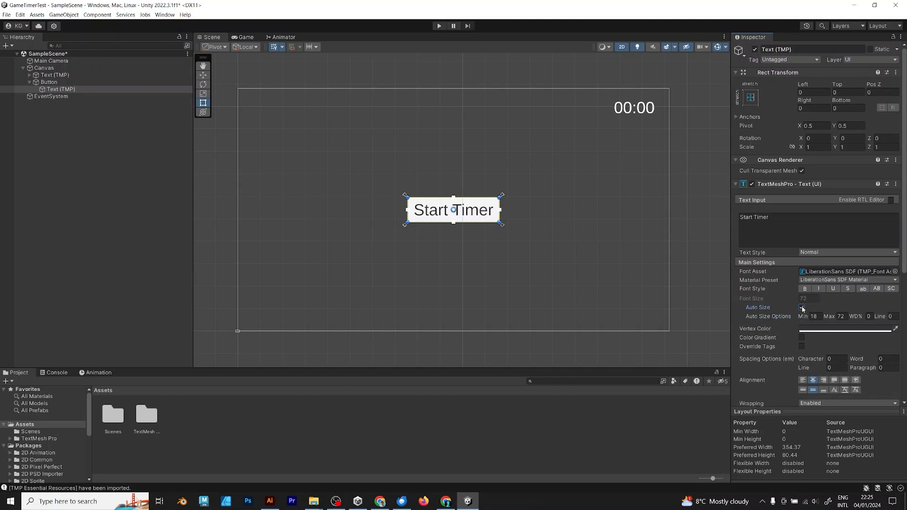
left_click(802, 307)
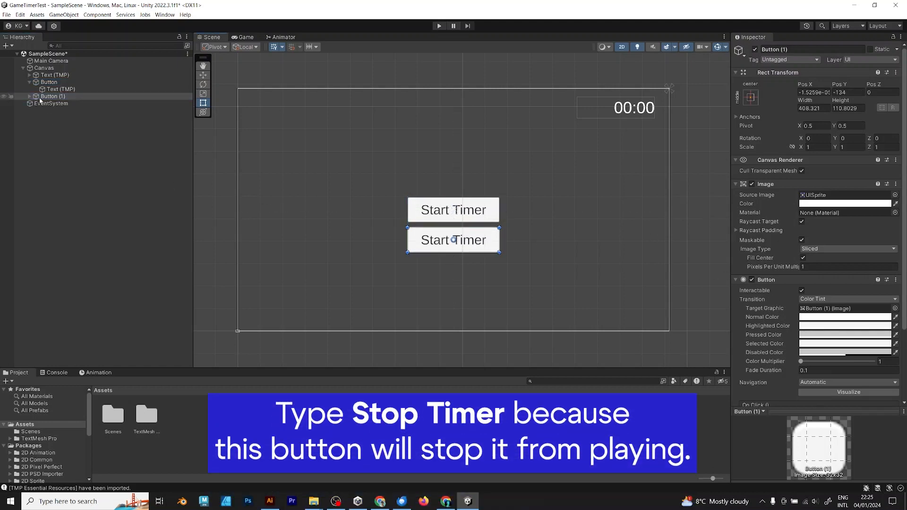
- Duplicate the button twice and relabel the copies Stop Timer and Next Scene
left_click(61, 103)
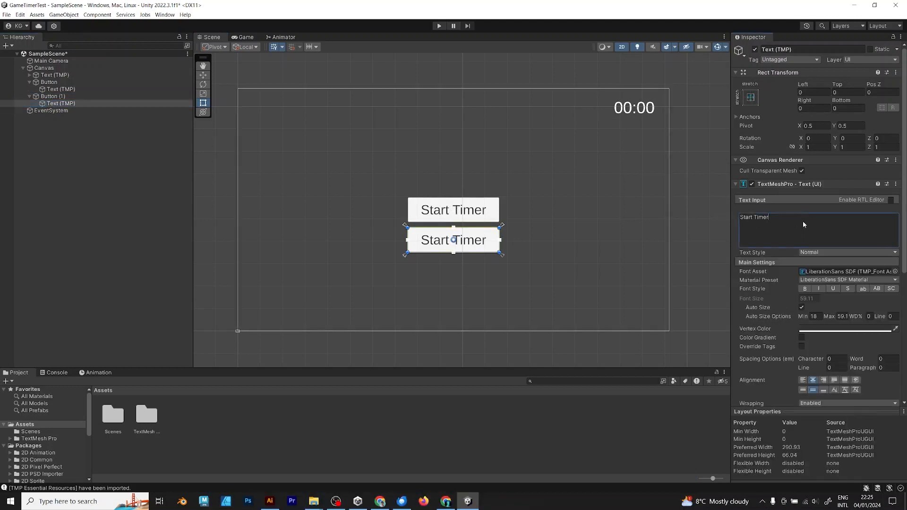
key("Backspace")
type("op")
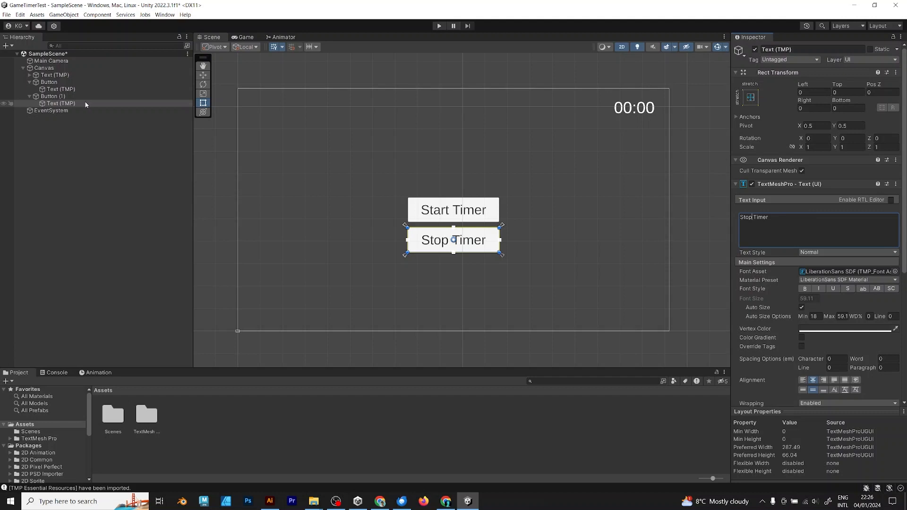
left_click(53, 88)
type("Next Scene")
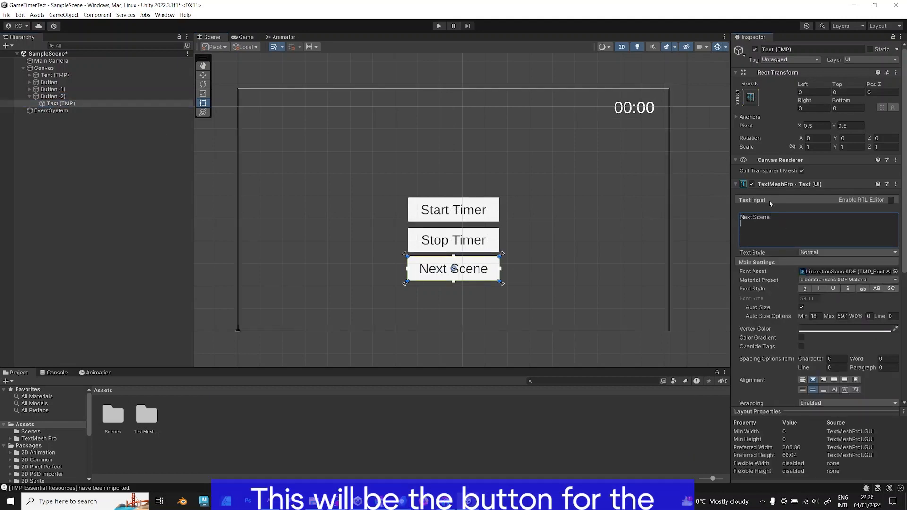
- Duplicate the scene asset as SceneTwo with its third button reading Previous Scene
left_click(43, 69)
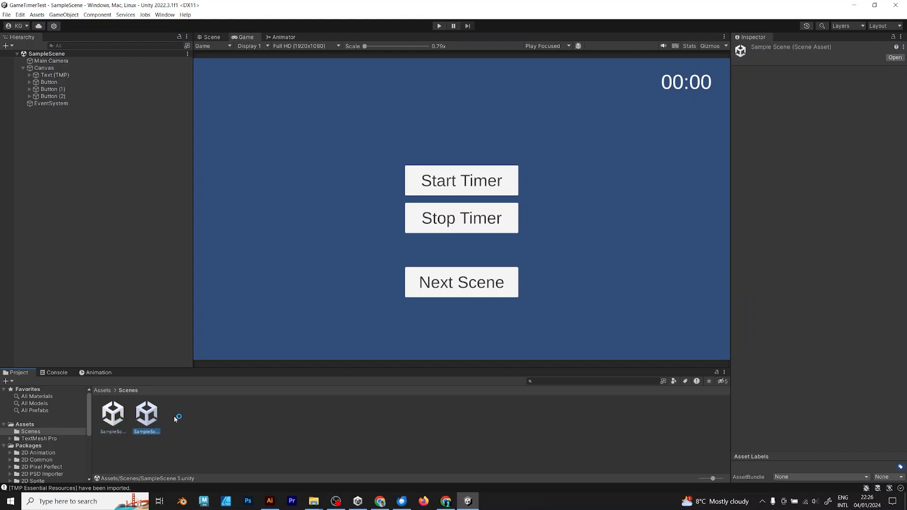
right_click(146, 417)
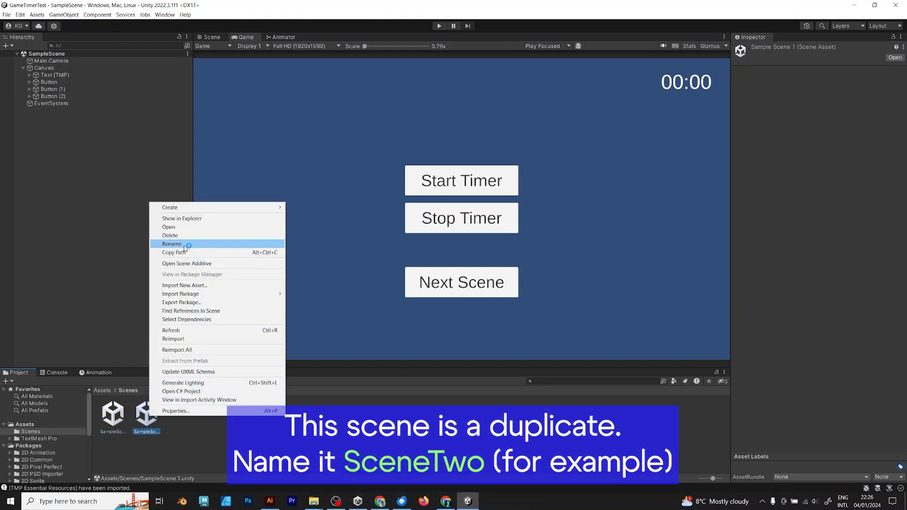
left_click(171, 243)
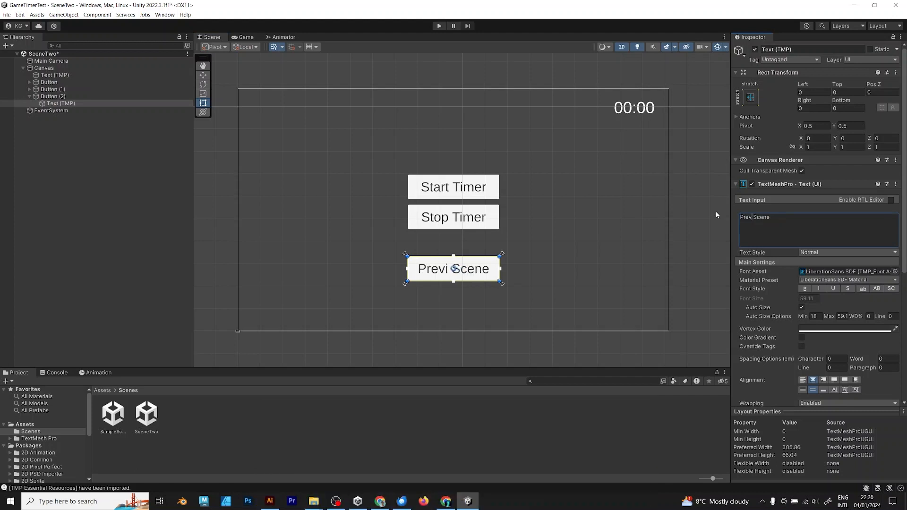
- Rename the original scene SceneOne and reopen it for editing
right_click(111, 413)
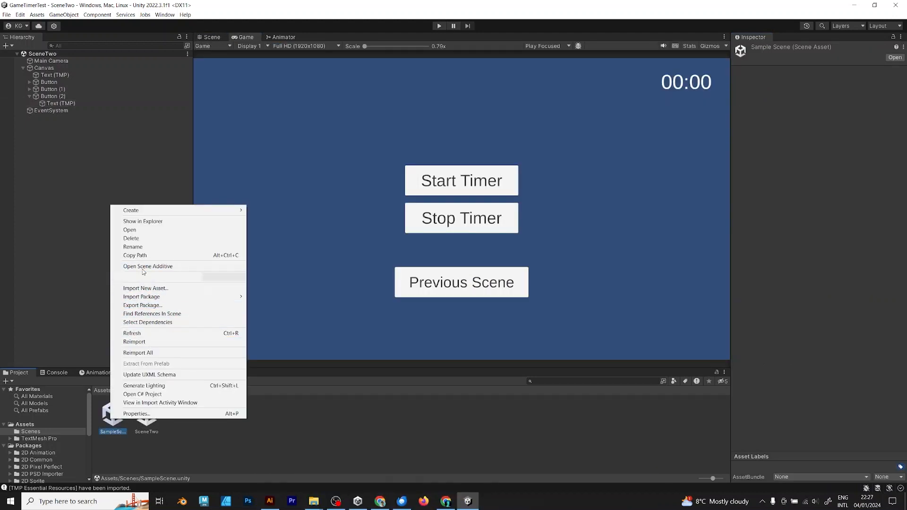
left_click(133, 246)
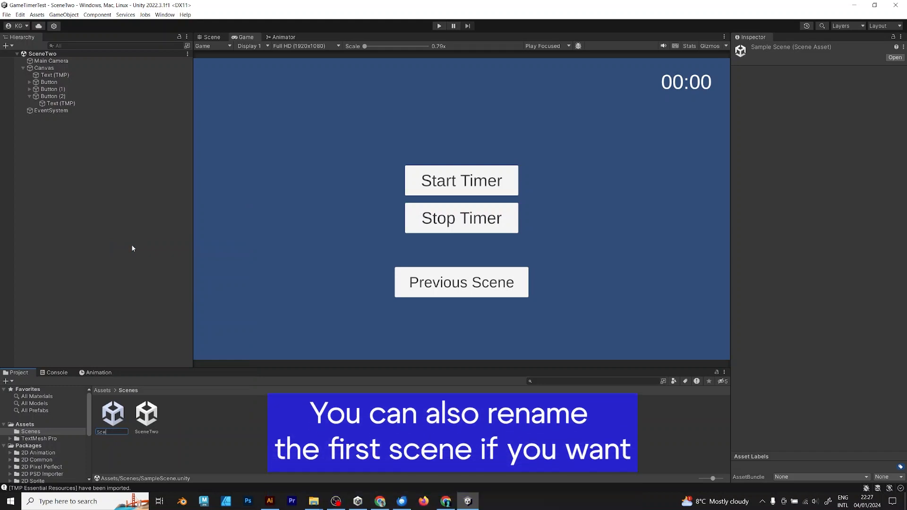
type("SceneOne")
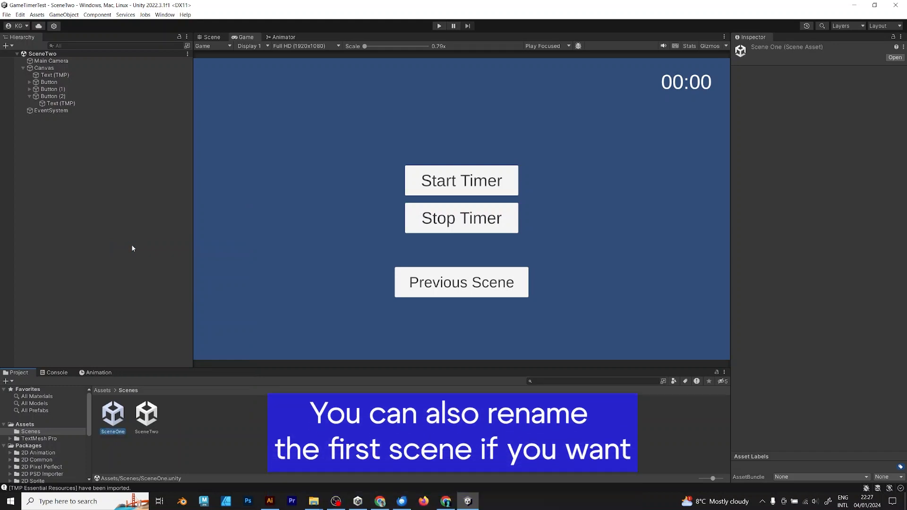
double_click(113, 414)
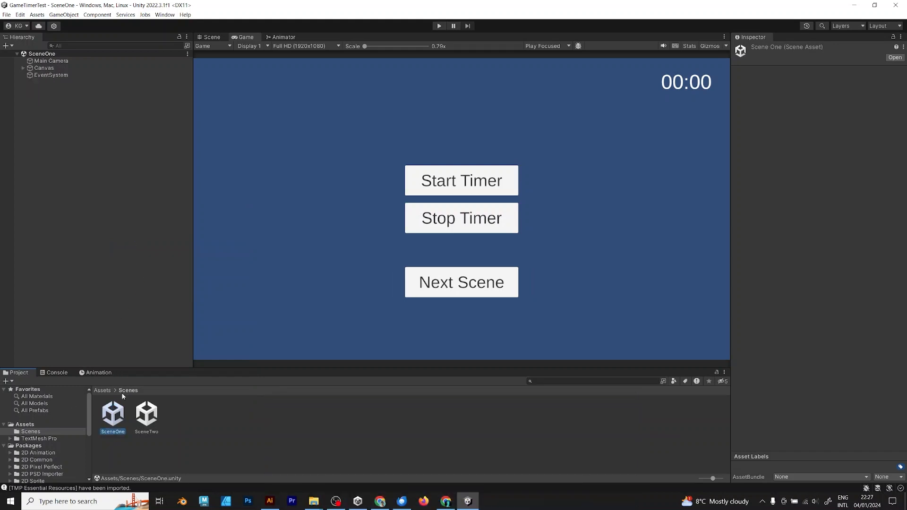
- Confirm SceneOne and SceneTwo are listed in Build Settings, then close it
left_click(7, 14)
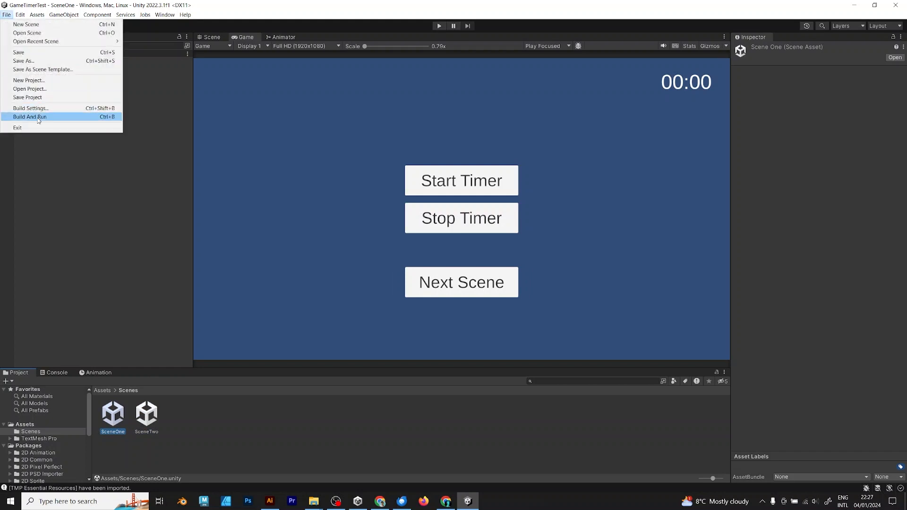
left_click(31, 108)
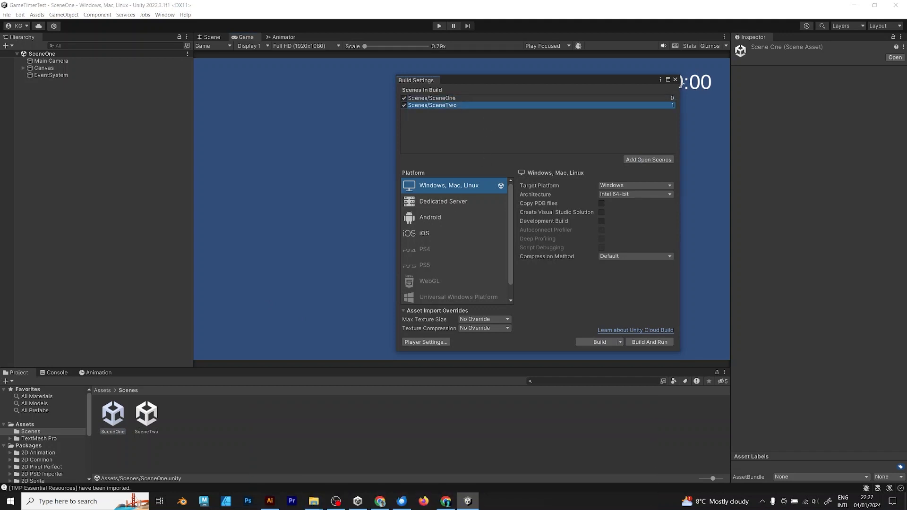
left_click(675, 79)
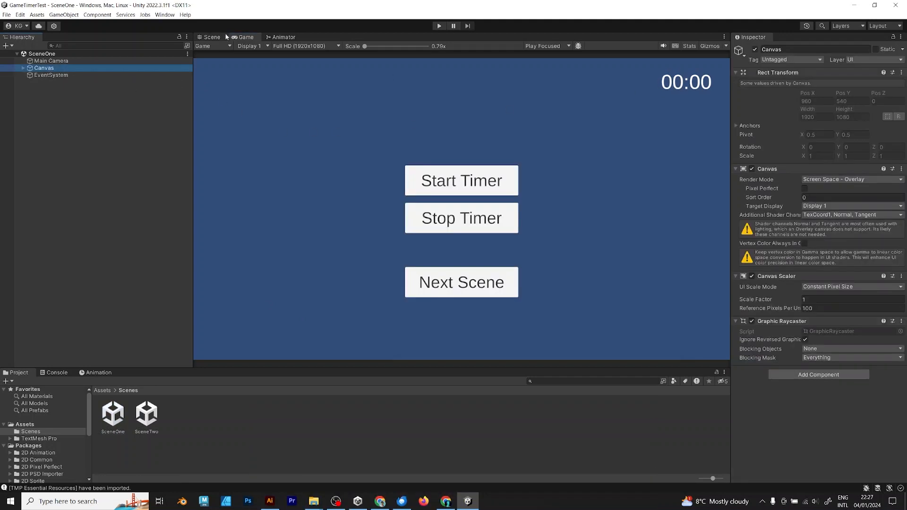
- Parent Button, Button (1) and Button (2) under a new empty GameObject in both scenes
left_click(210, 37)
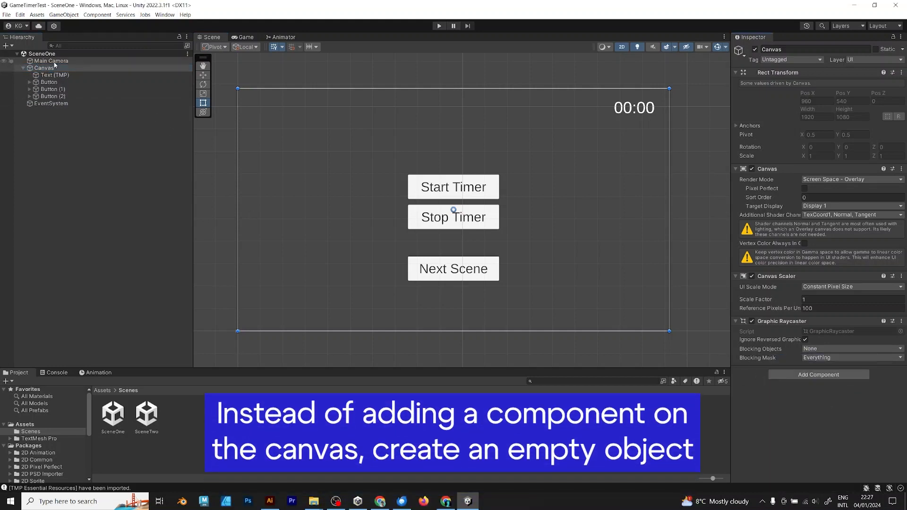
left_click(72, 184)
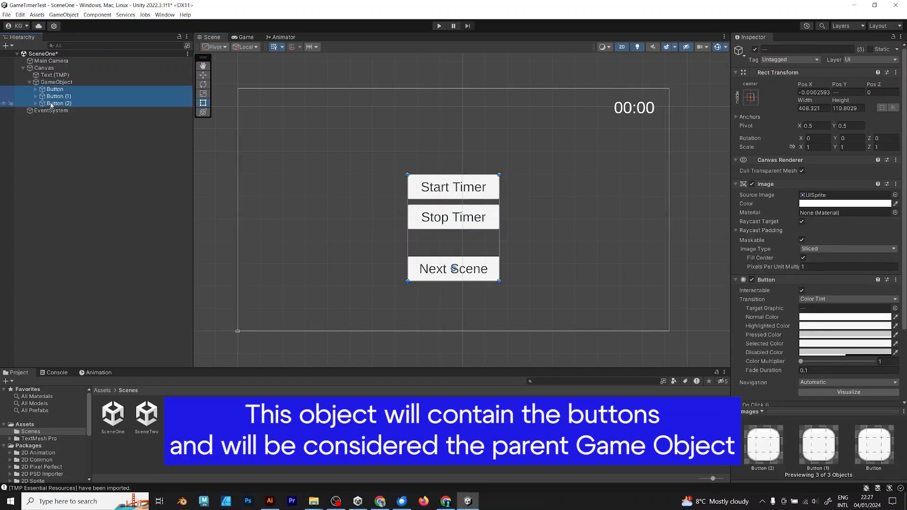
left_click(56, 81)
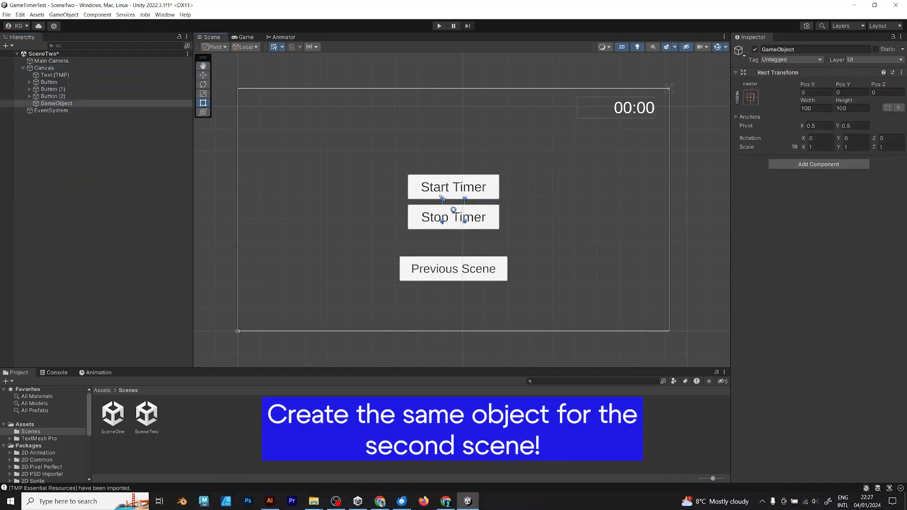
left_click(49, 89)
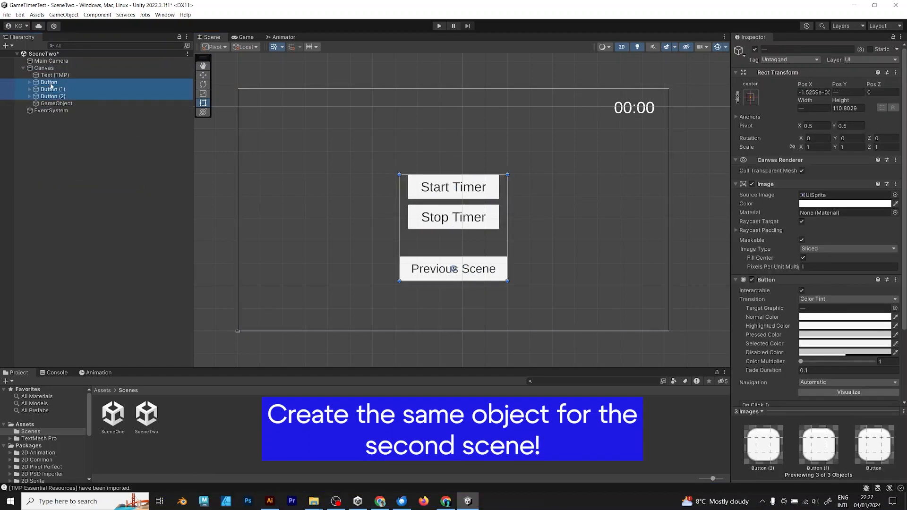
left_click(57, 81)
type("GameT")
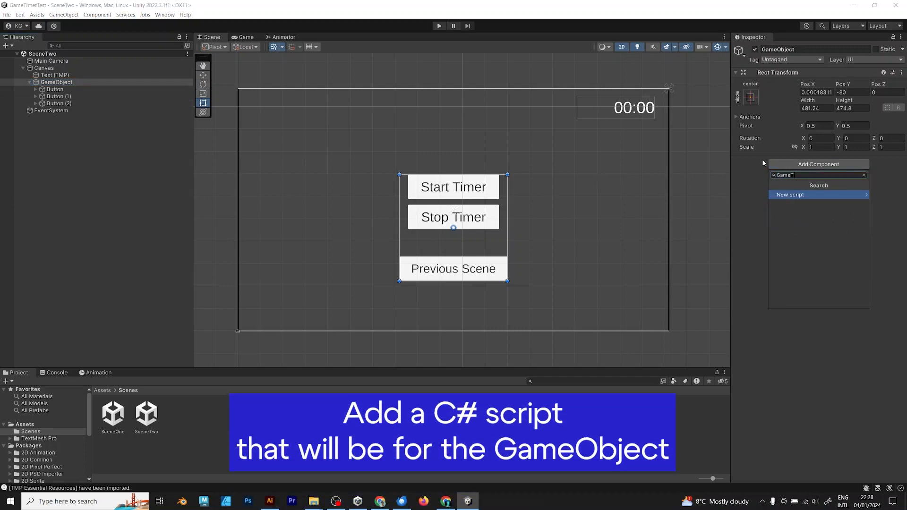
- Create a new GameTimer script on SceneTwo's button GameObject and select SceneOne's GameObject
left_click(818, 194)
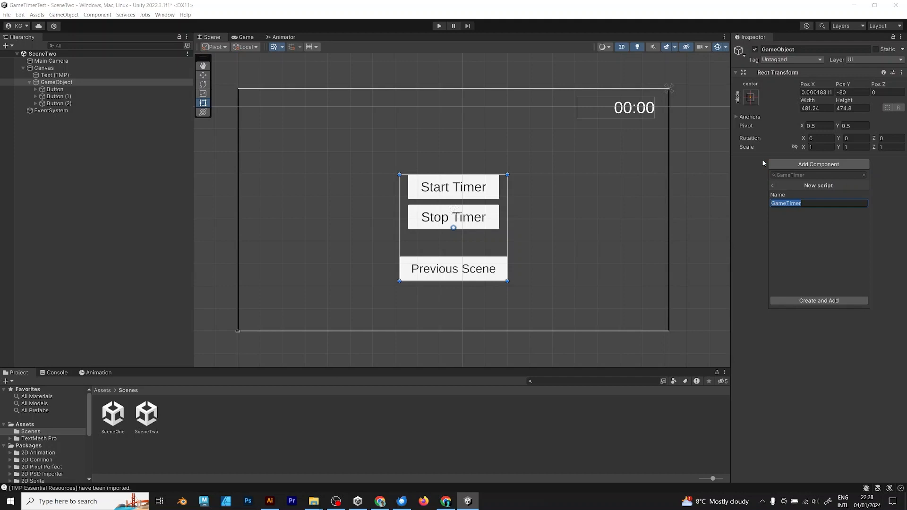
left_click(819, 300)
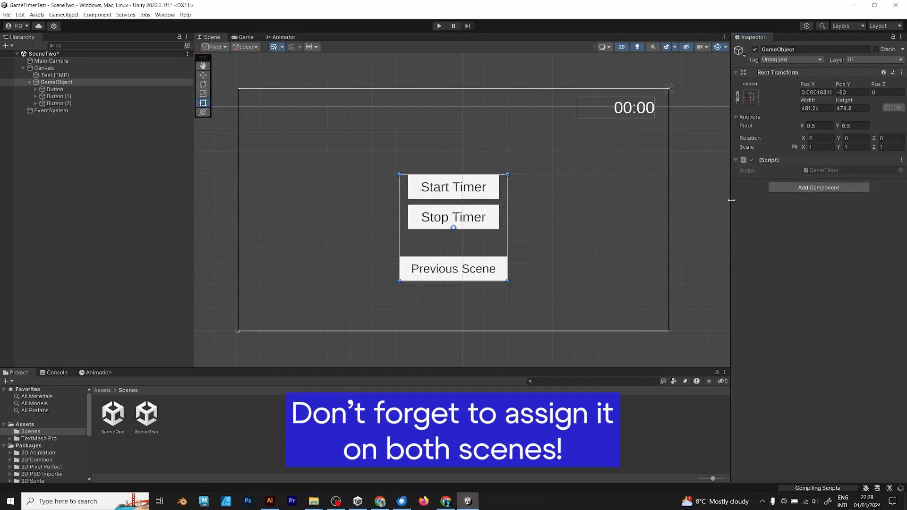
mouse_move(490, 222)
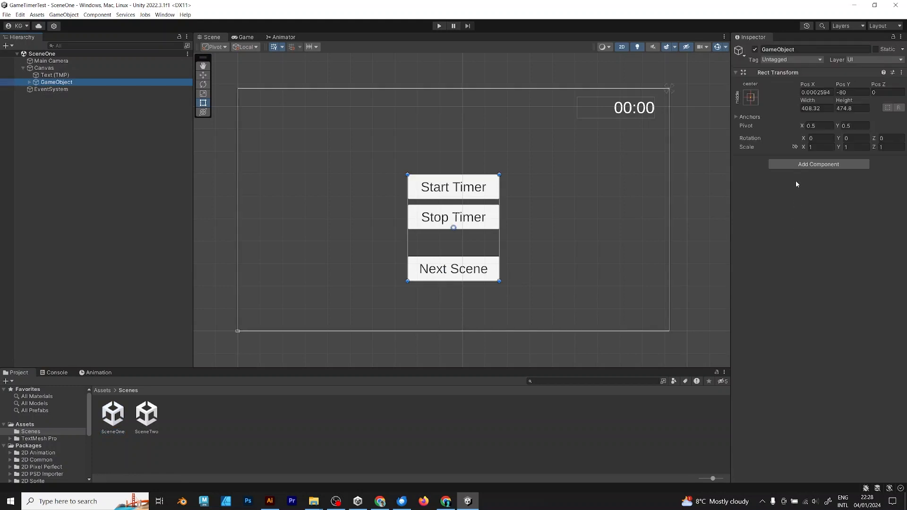
left_click(818, 163)
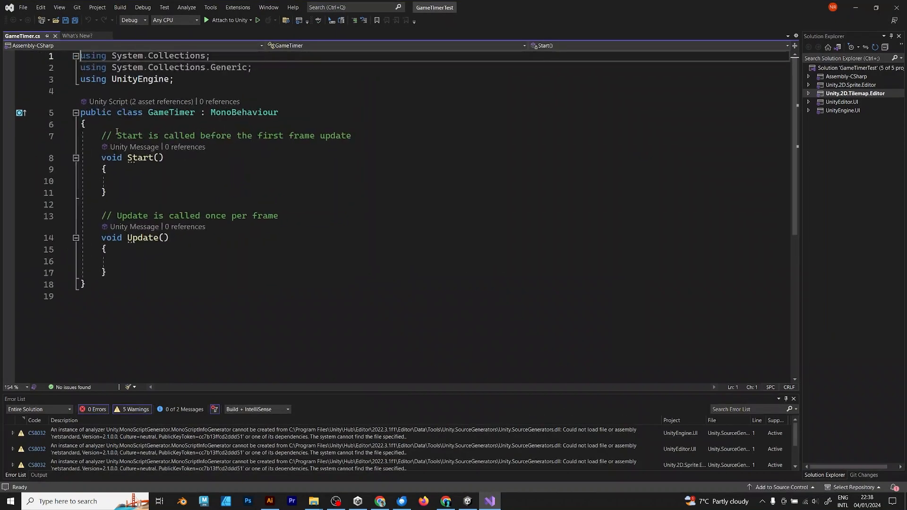
- Declare public bool timerOn, float timeRemaining and a public TextMeshPro timer text field
type("pu")
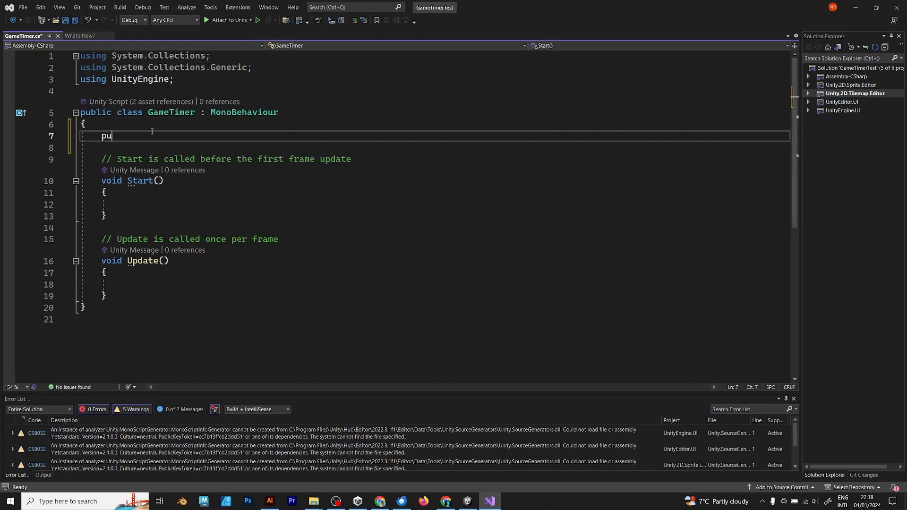
type("blic bool timerOn;")
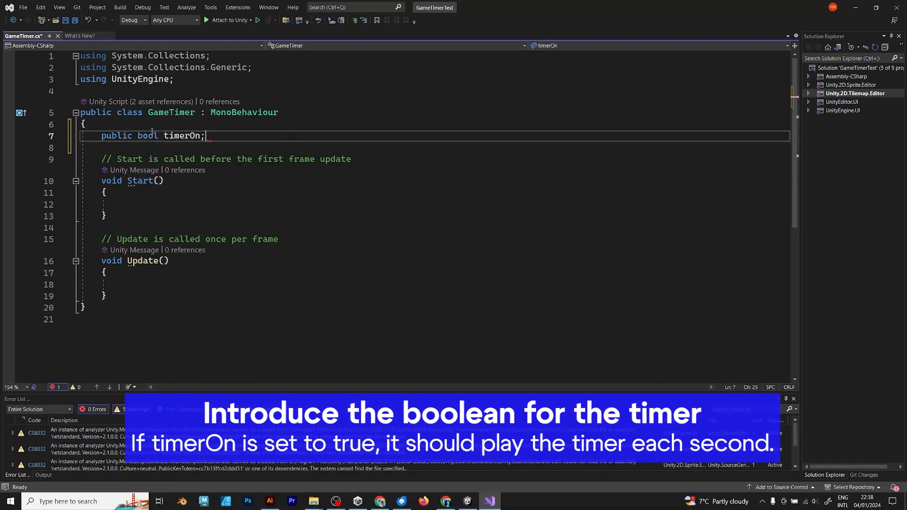
type("public bool timerOff;")
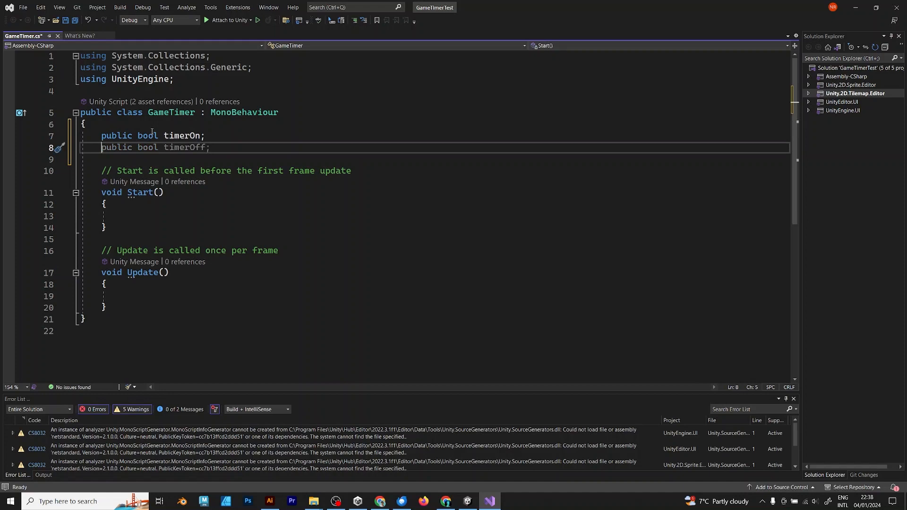
type("float time")
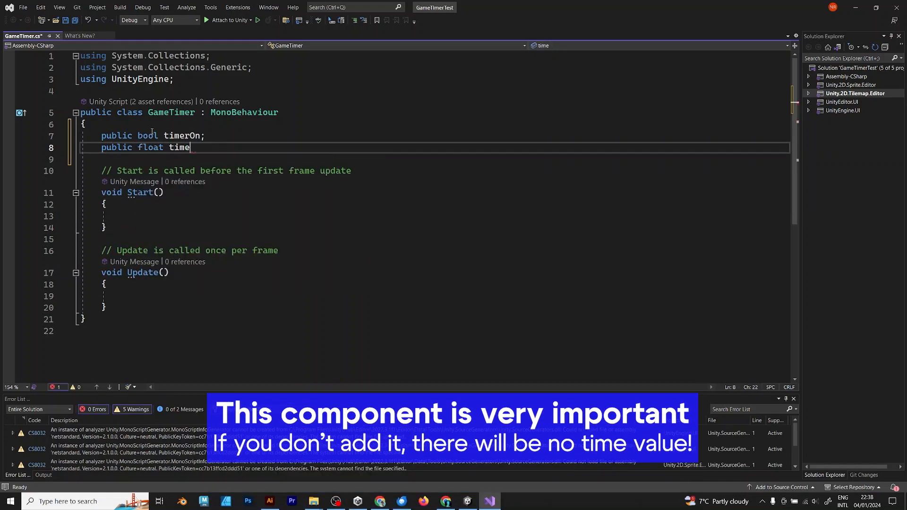
type("Remaining;")
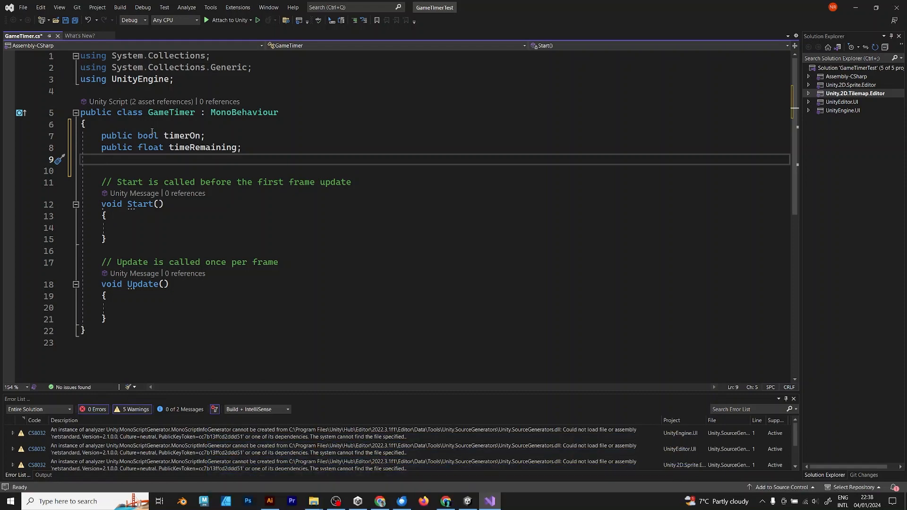
type("public")
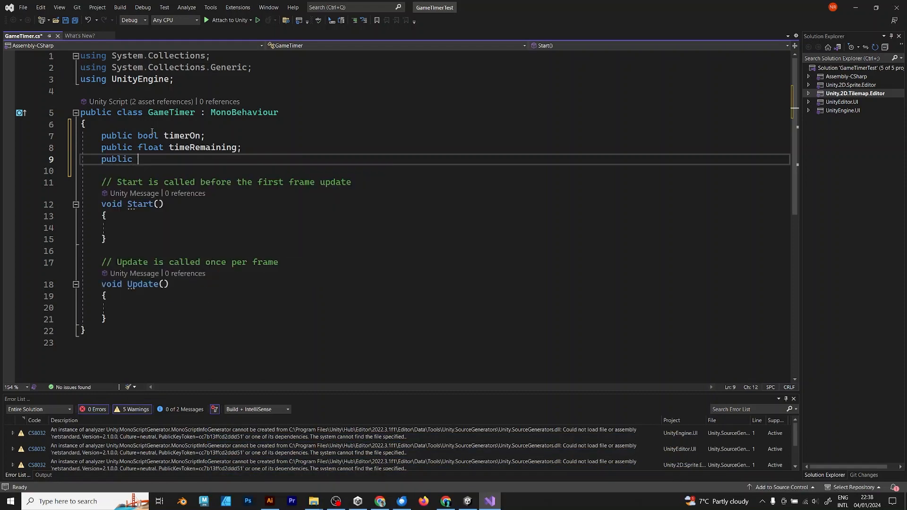
type("TextMeshProUGUI timerText;")
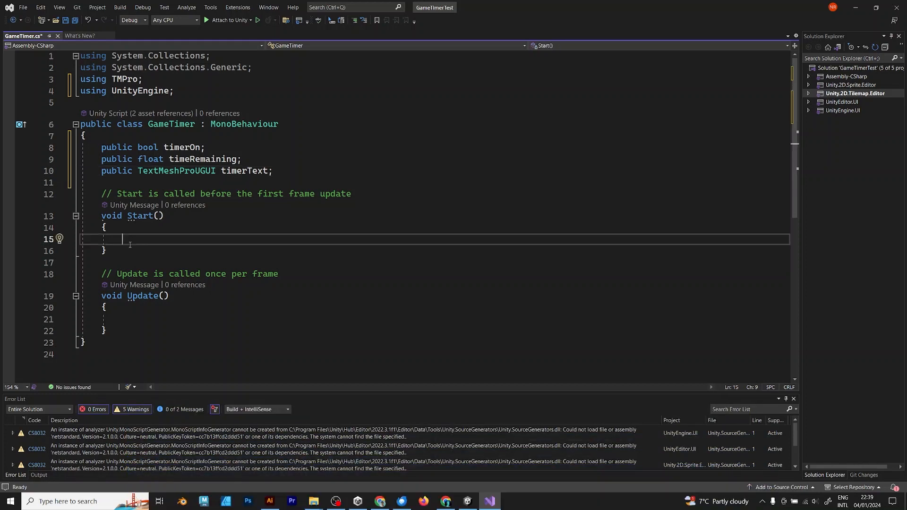
- Set timerOn true at start and count timeRemaining in Update while timerOn and above 0
type("timerOn = true;")
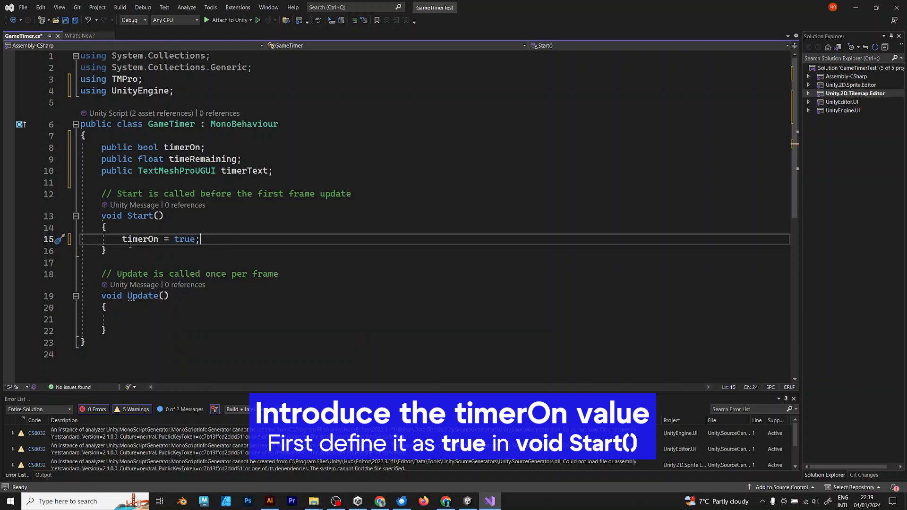
type("if(timerOn)")
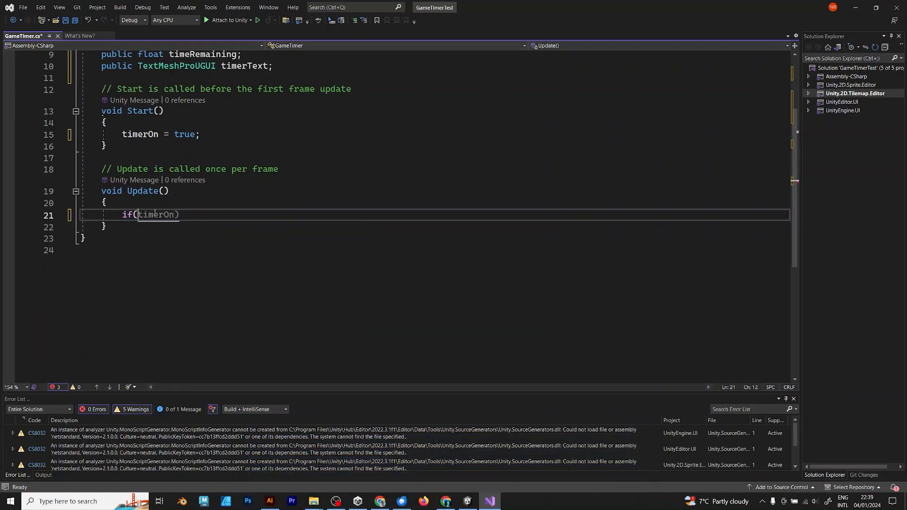
type("timerRemaining > 0) {")
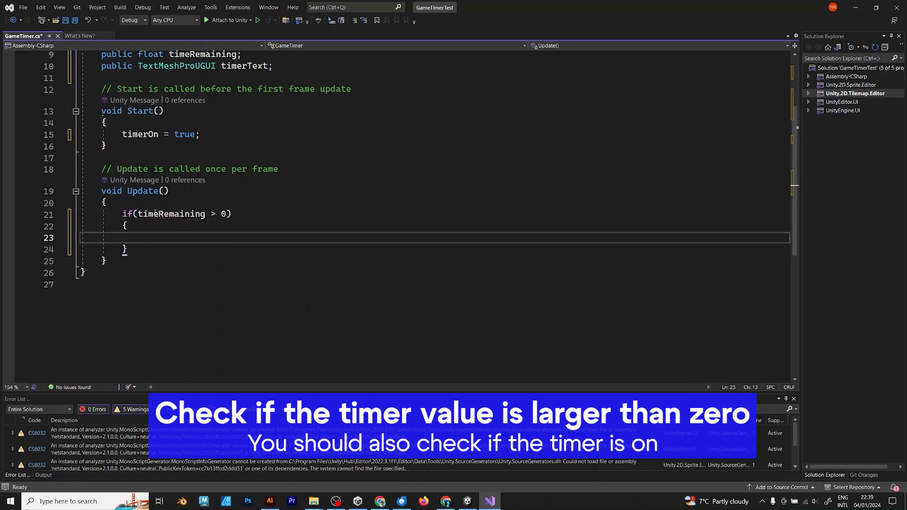
type("timeRemaining -= Time.deltaTime;")
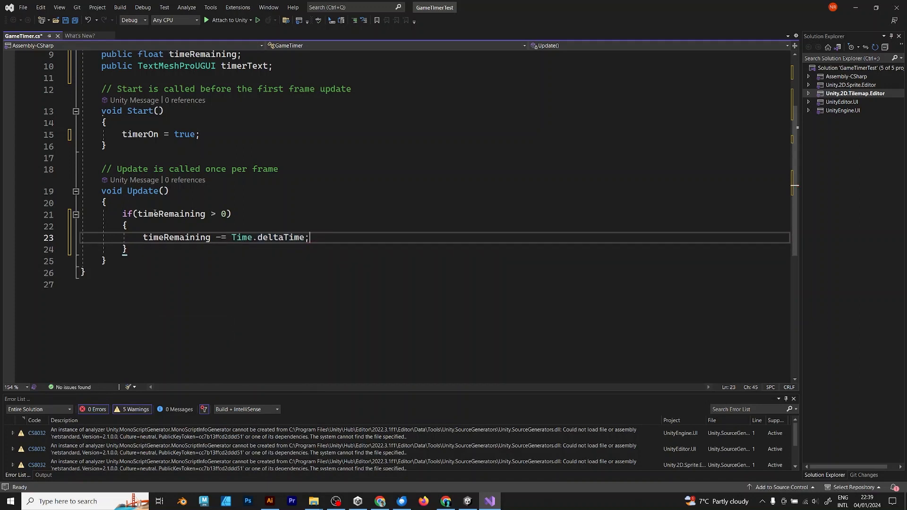
type("updateTimer()")
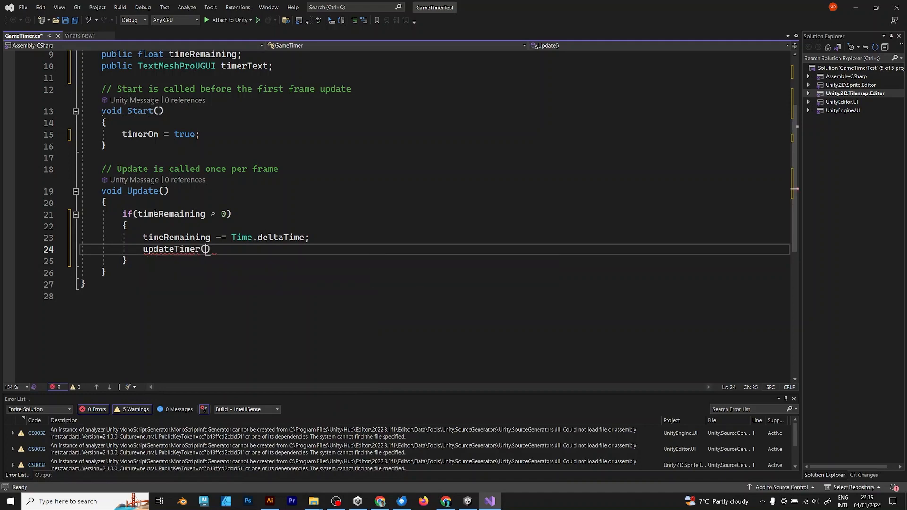
type("timeRemaining")
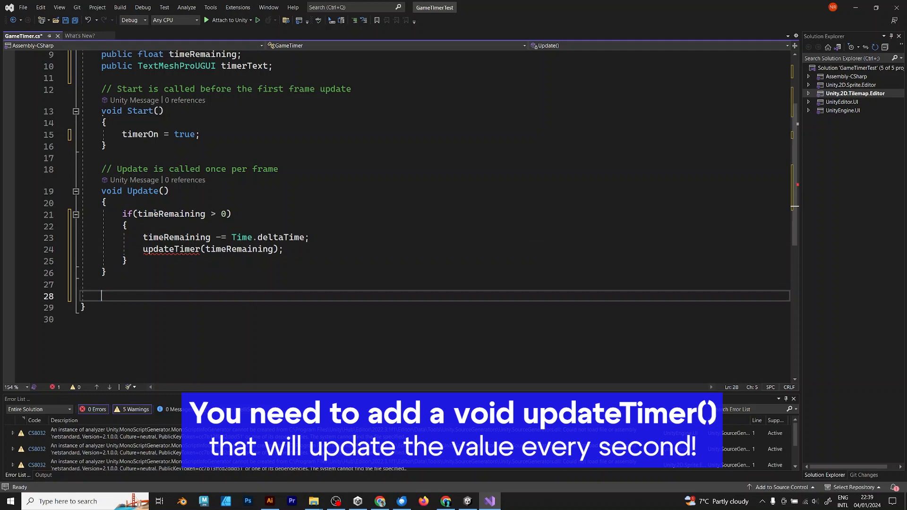
- Write a void updateTimer(float timer) method that adds 1 to timer
type("void")
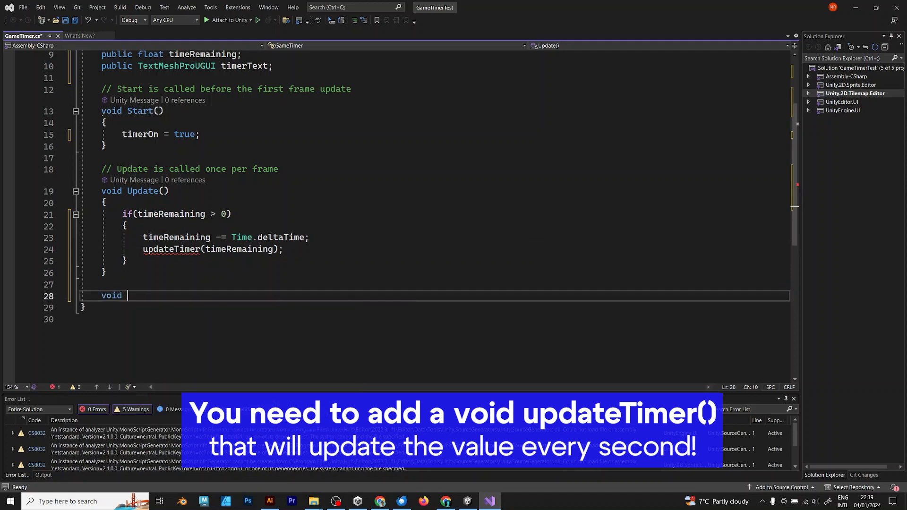
type("updateTimer()")
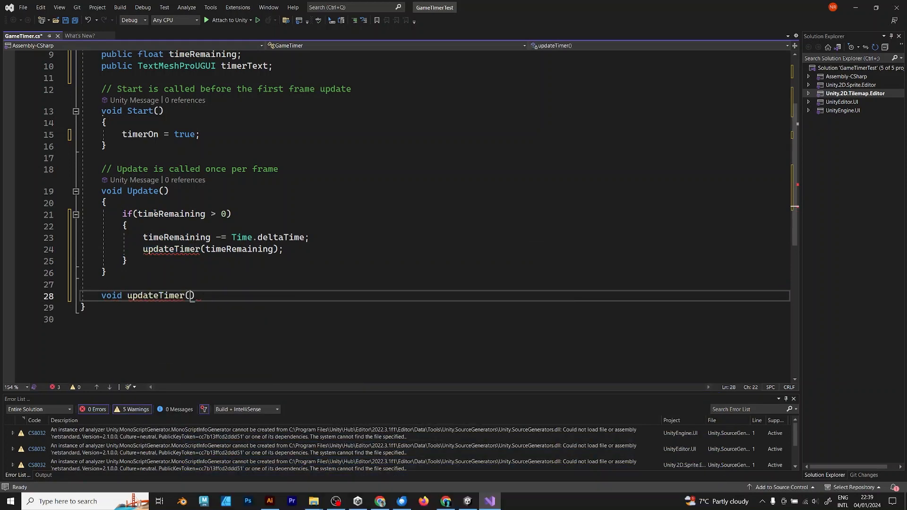
type("float timeRemaining")
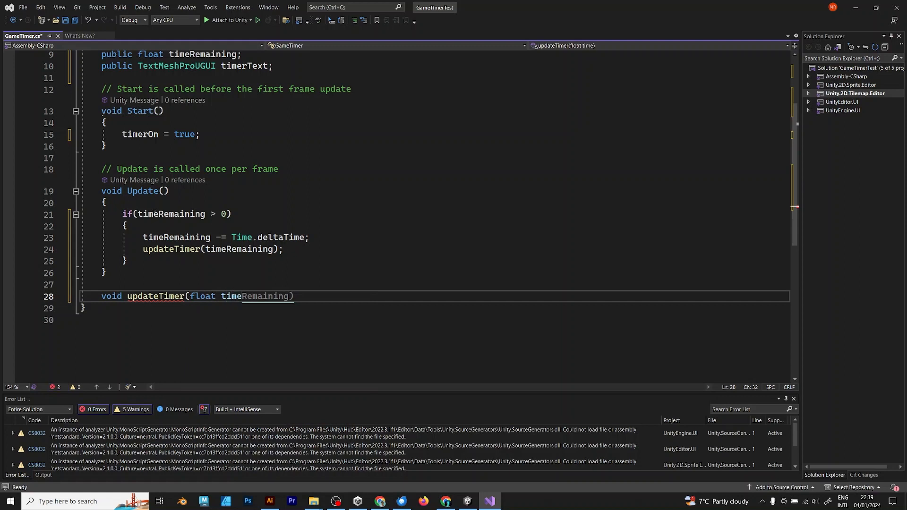
type("timer)")
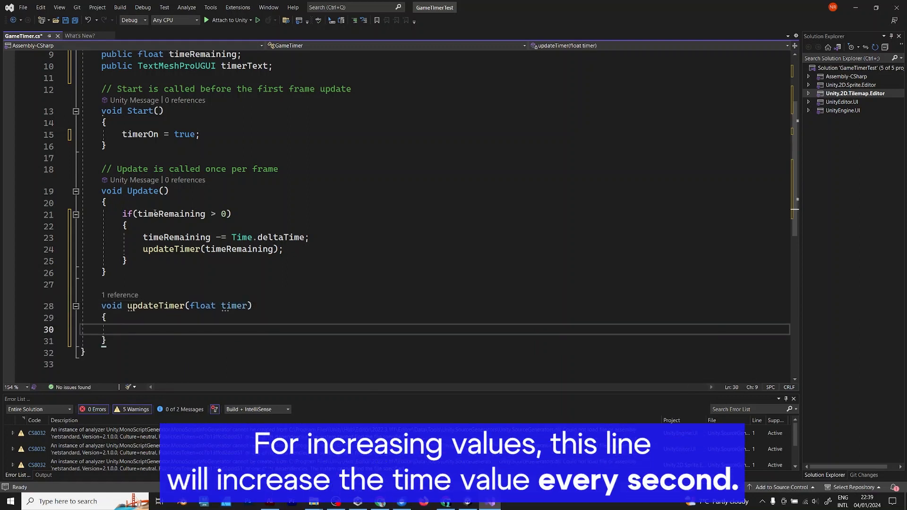
type("timer +=")
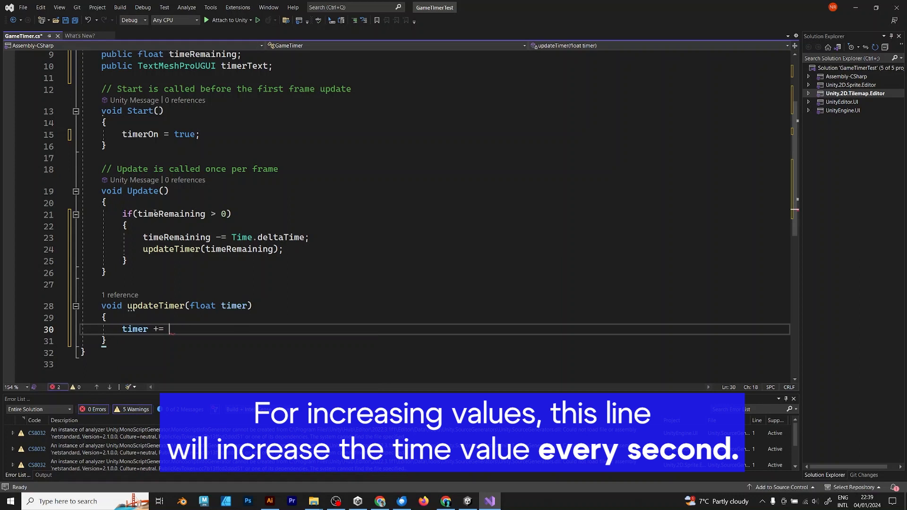
type("1;")
type("else")
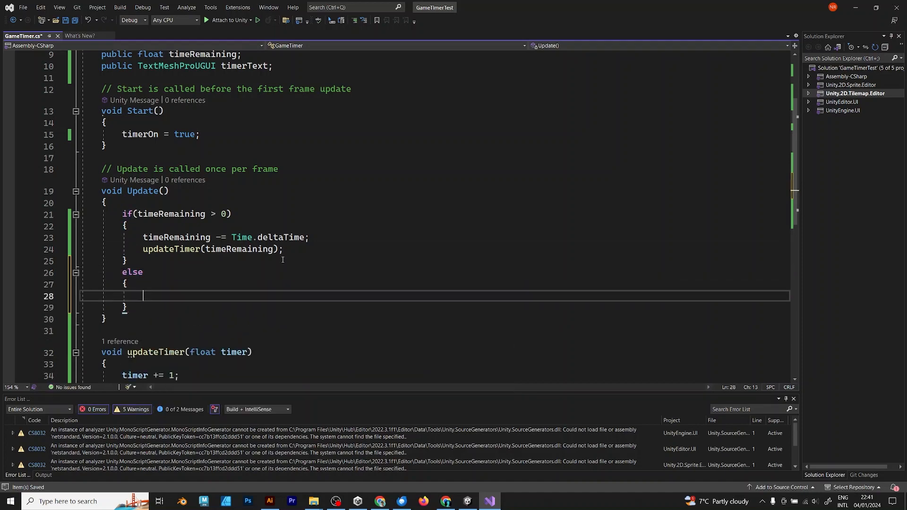
- Add an else setting timeRemaining = 0 and timerOn = false, and compute min and sec with Mathf.FloorToInt over 60
type("timeRemaining = 0;")
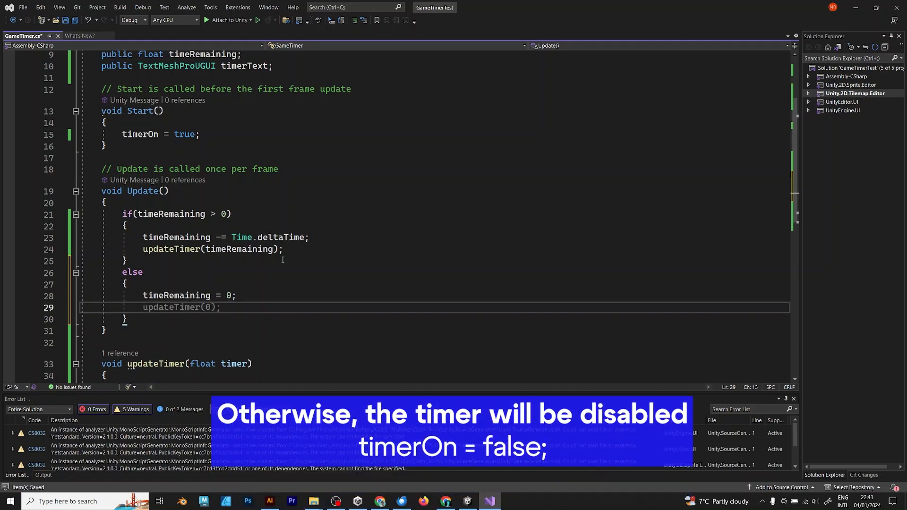
type("timerOn = false;")
type("float mi")
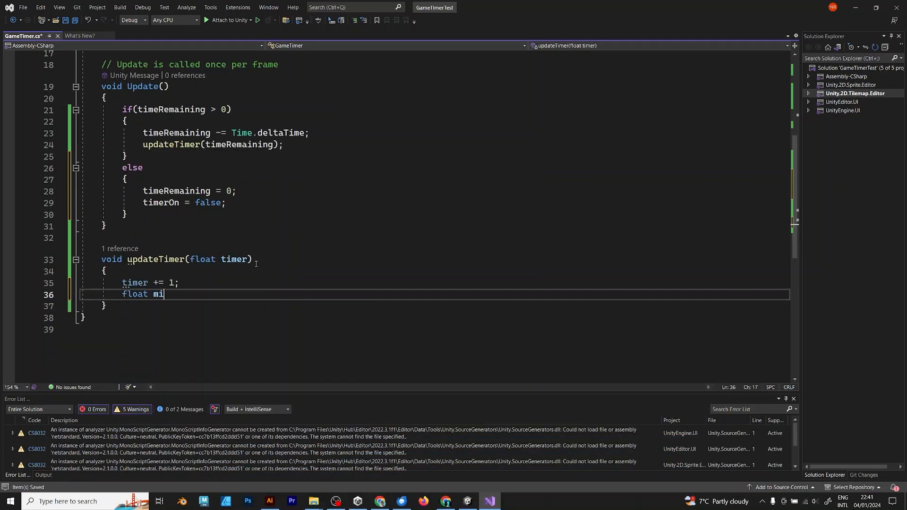
type("n =")
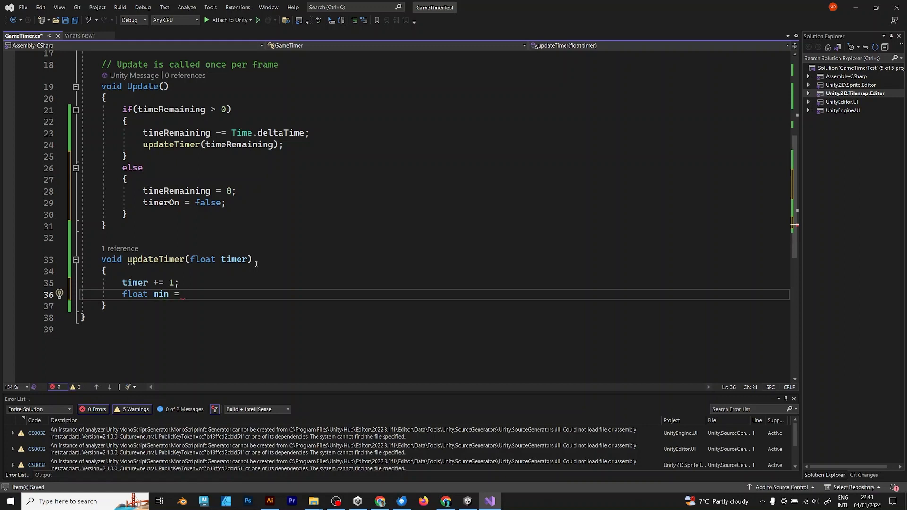
type("Mathf.")
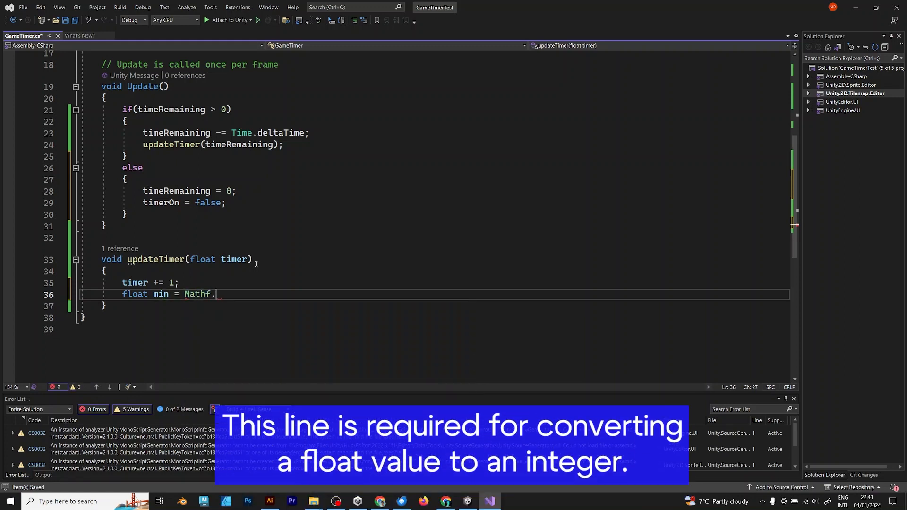
type("FloorToInt(timer / )")
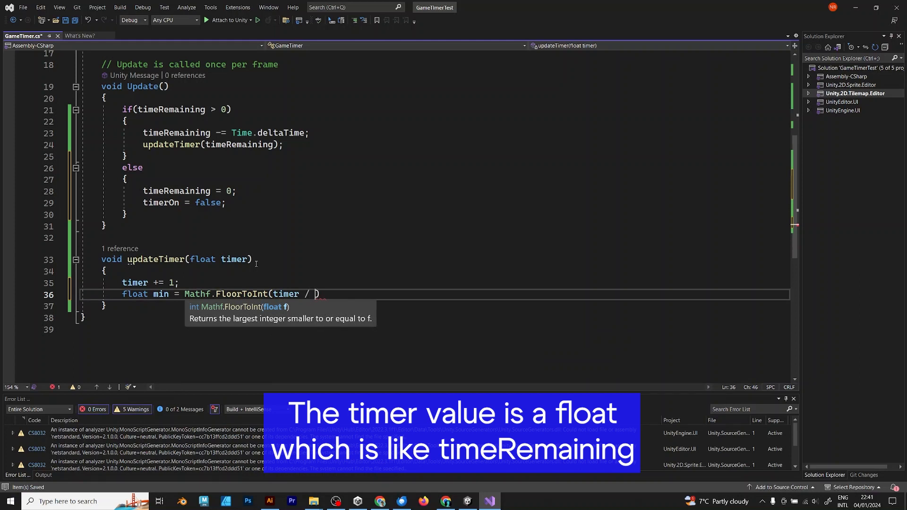
type("60")
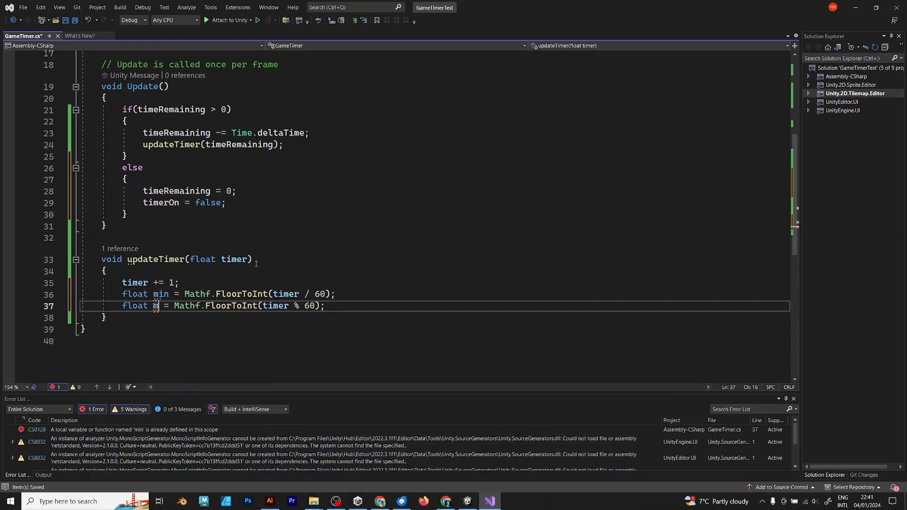
type("sec")
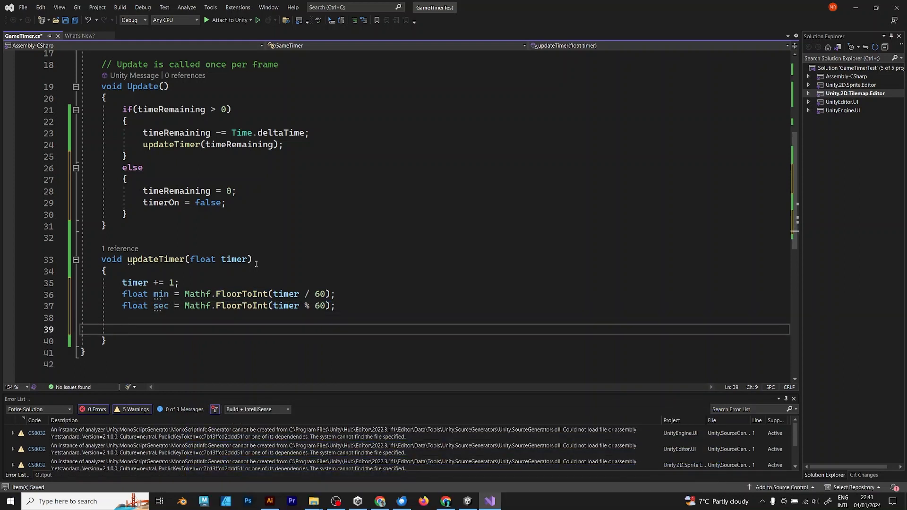
- Set timerText.text to string.Format of min and sec
type("timerText")
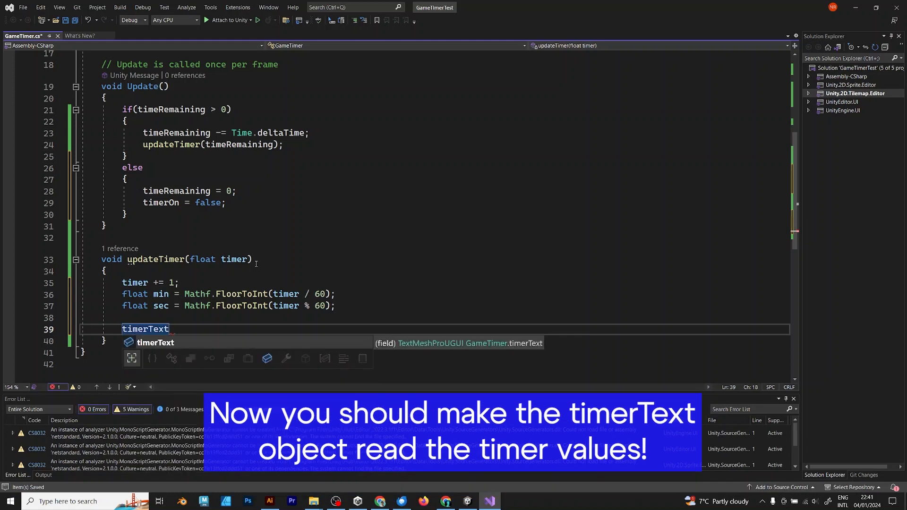
type(".text")
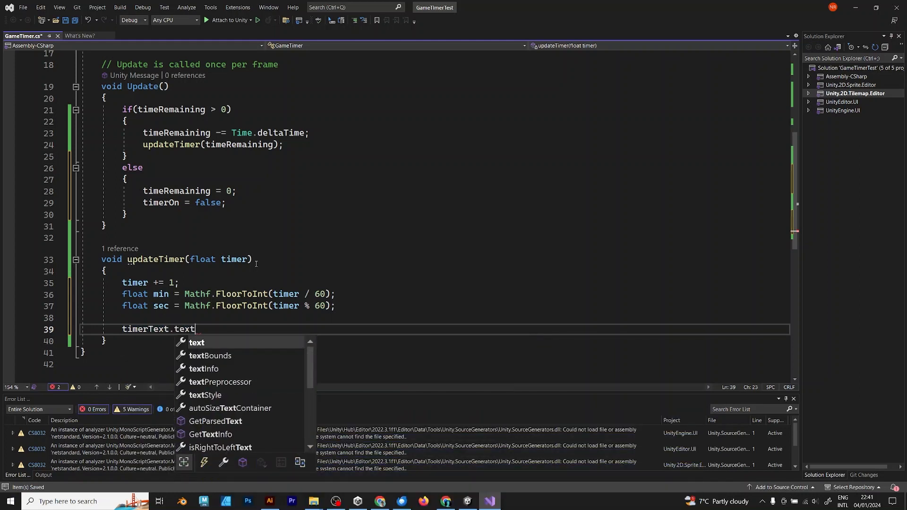
type("= \"\"")
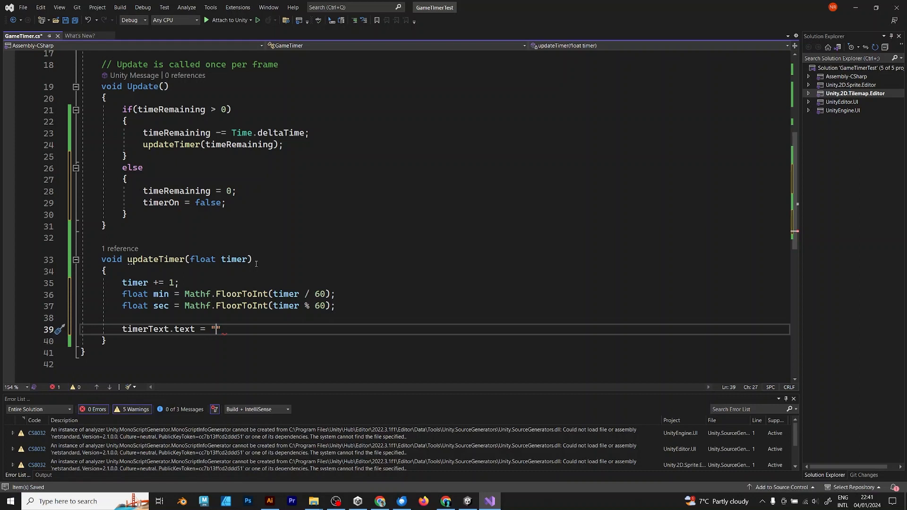
type("stri")
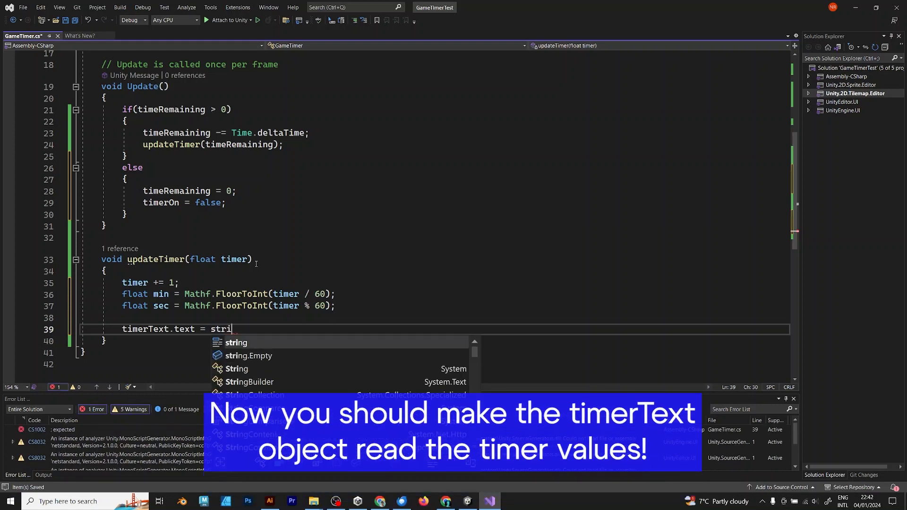
type("ng.Format(")
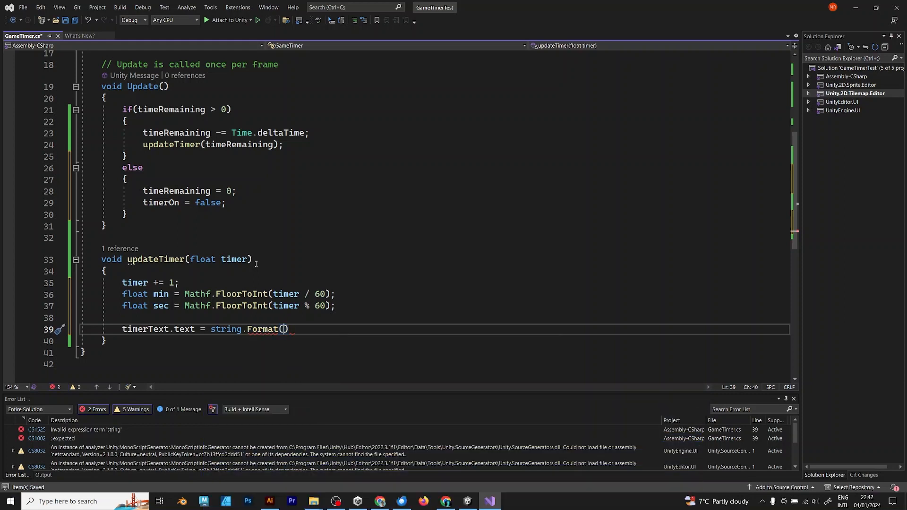
type(")")
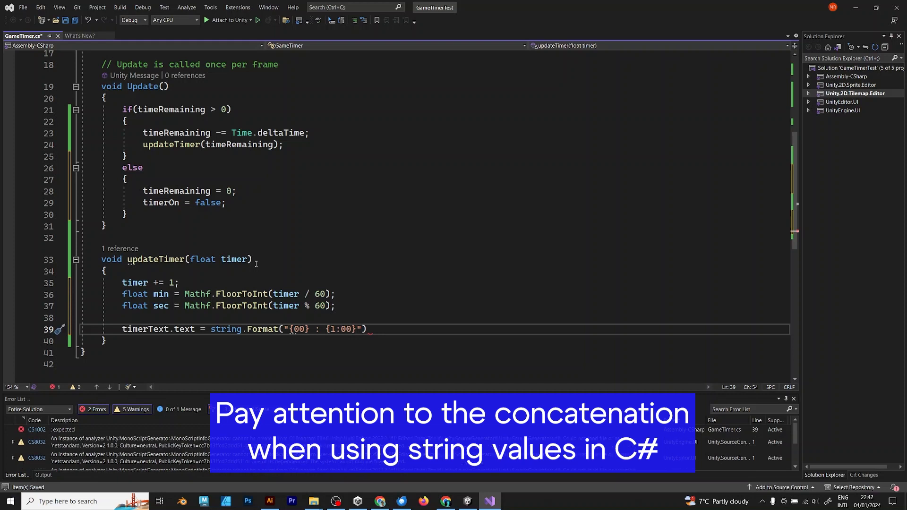
type(", min, sec")
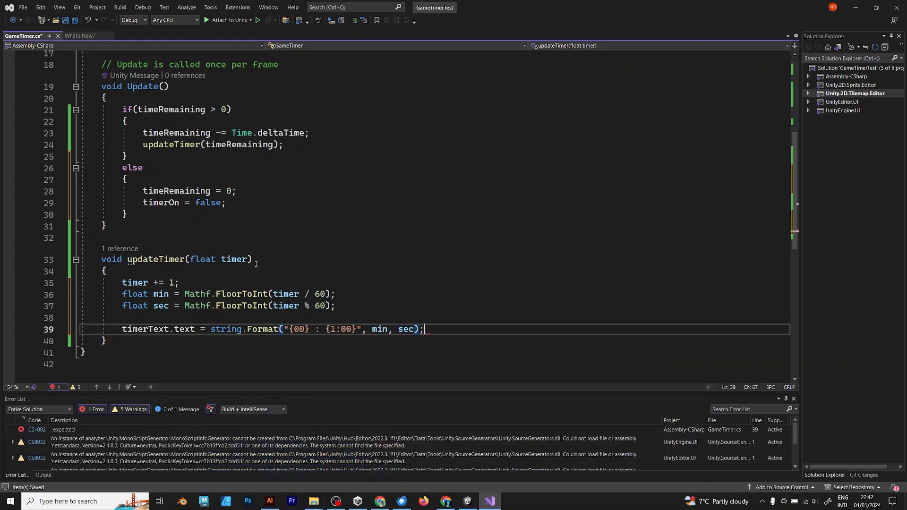
type("public void")
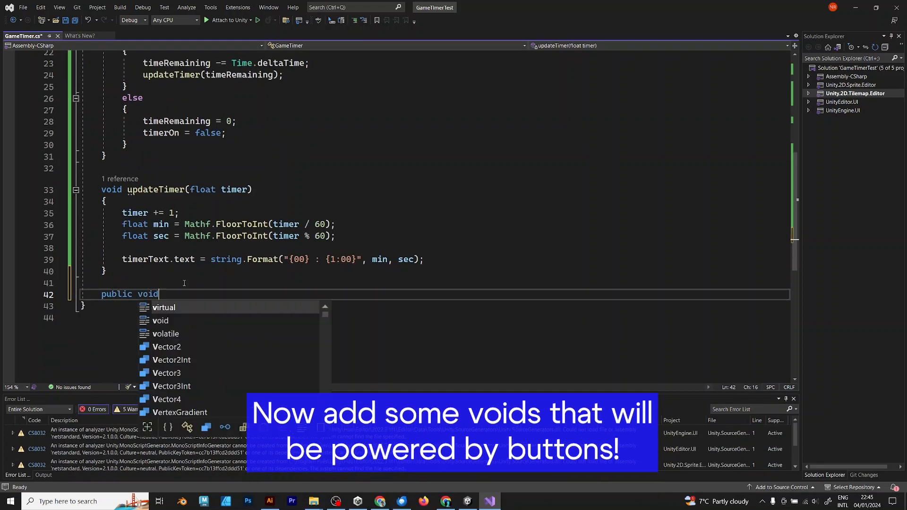
- Add public startTimer() and stopTimer() methods setting timerOn true and false
type("startTimer()")
type("{")
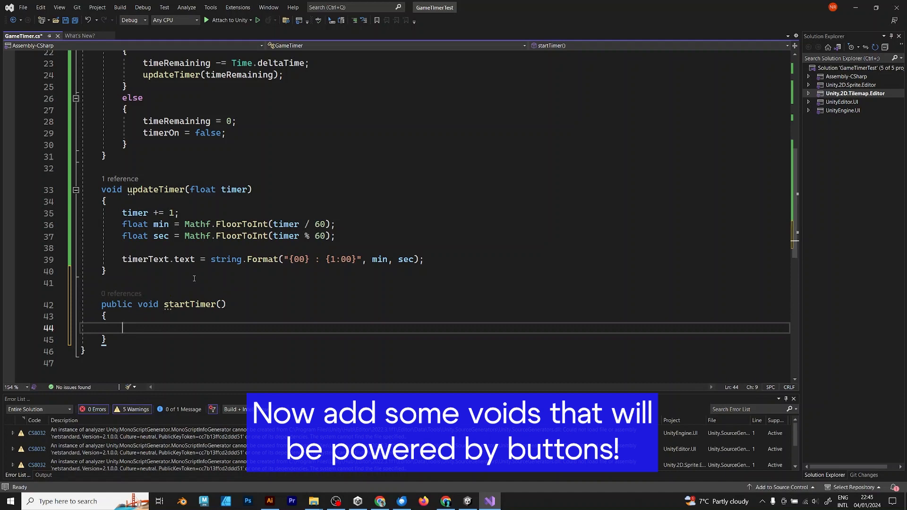
type("timerOn = true;")
type("public void")
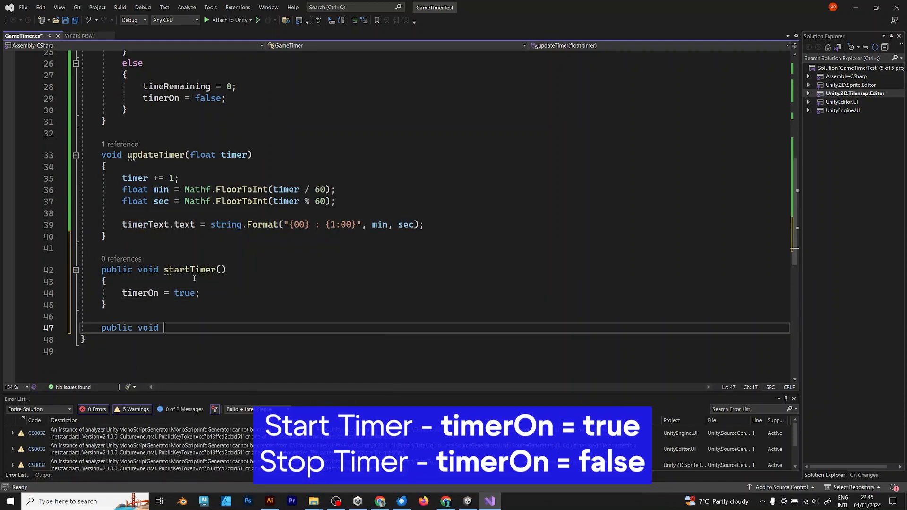
type("stopTimer()")
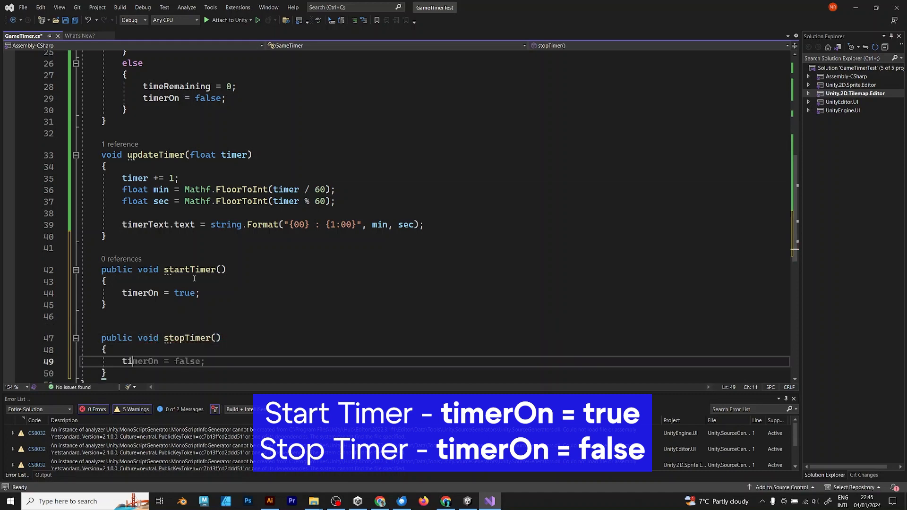
type("public void nextScene()")
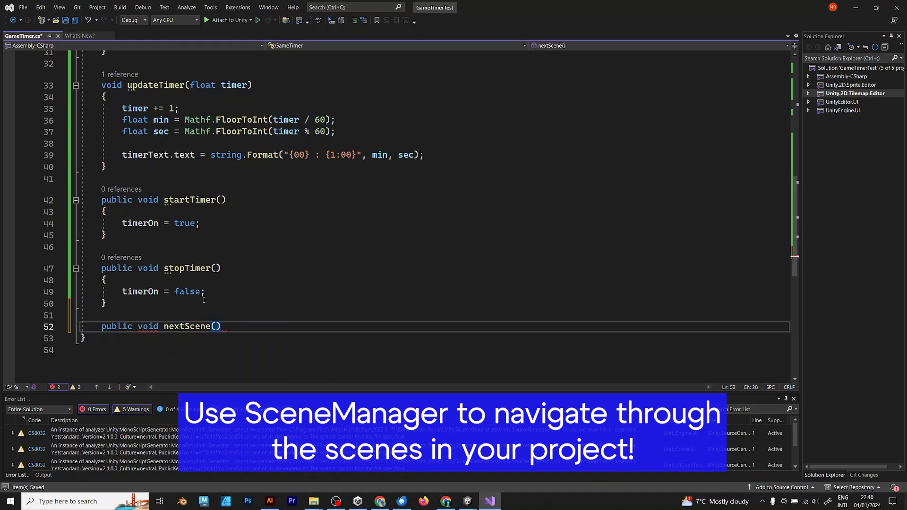
- Add nextScene() calling SceneManager.LoadScene(1) and a previous-scene method loading scene 0
type("SceneManager.LoadScene()")
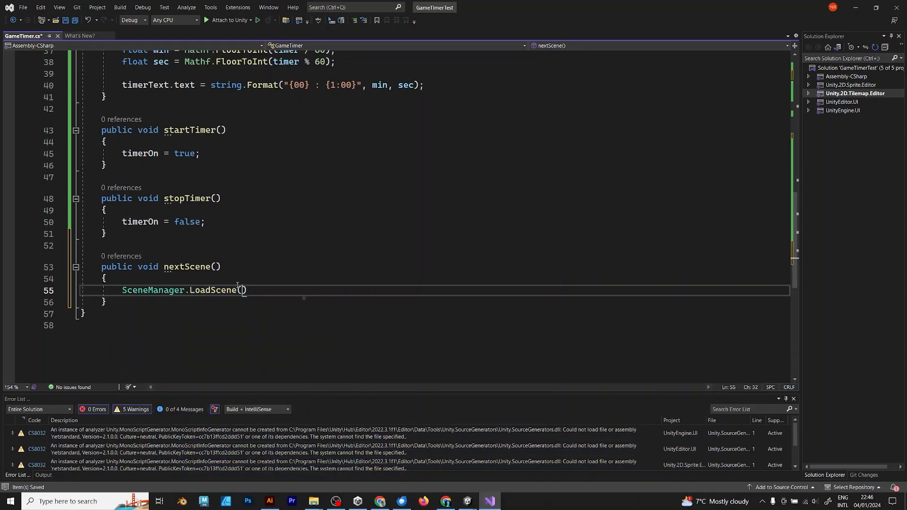
type("1")
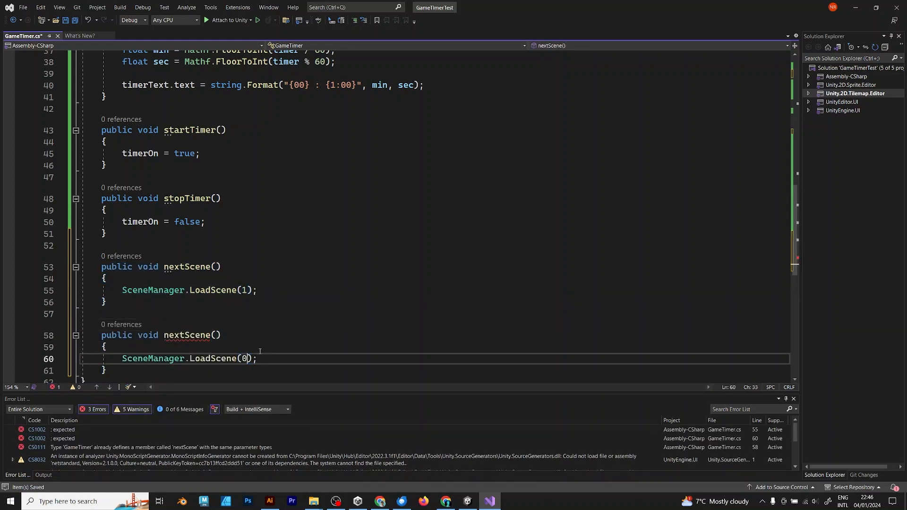
type("previuScene")
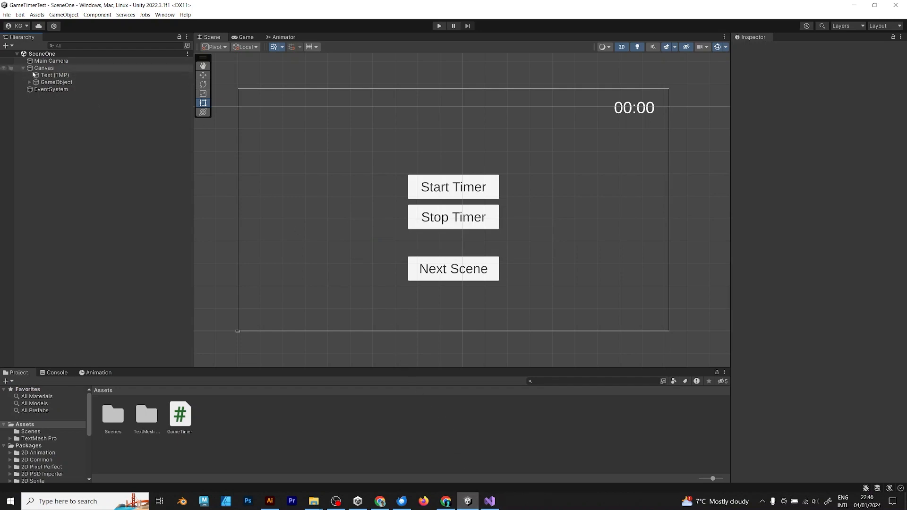
- Select the first Button under GameObject and rename it StartButton
left_click(55, 82)
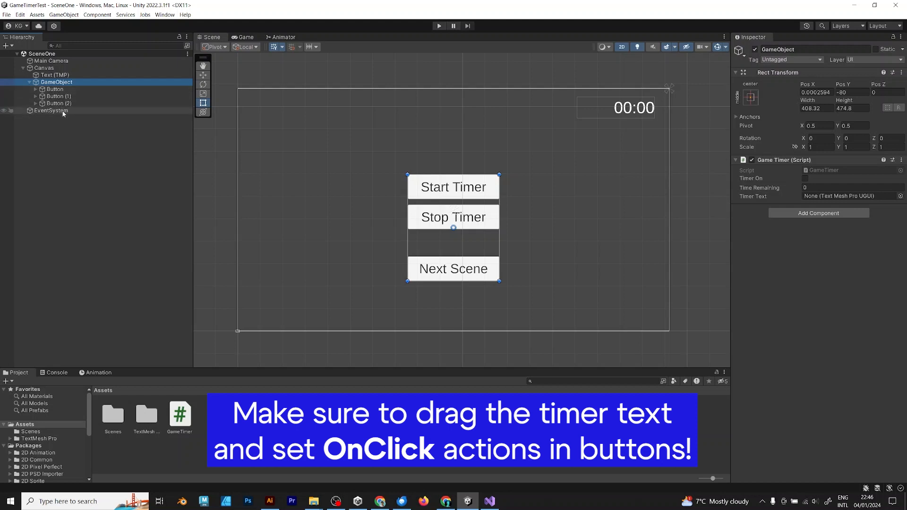
left_click(56, 82)
type("StartButton")
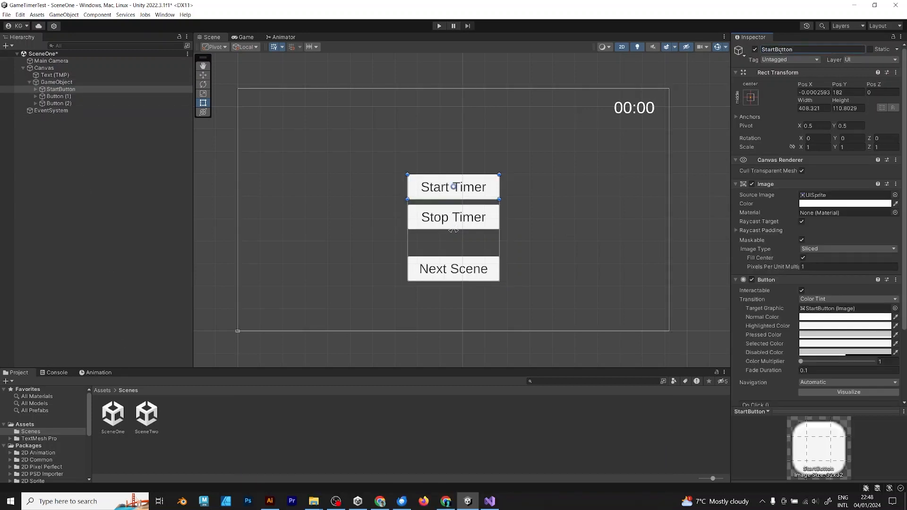
- Wire the Start Timer button's On Click to GameTimer.startTimer
scroll("down", 3)
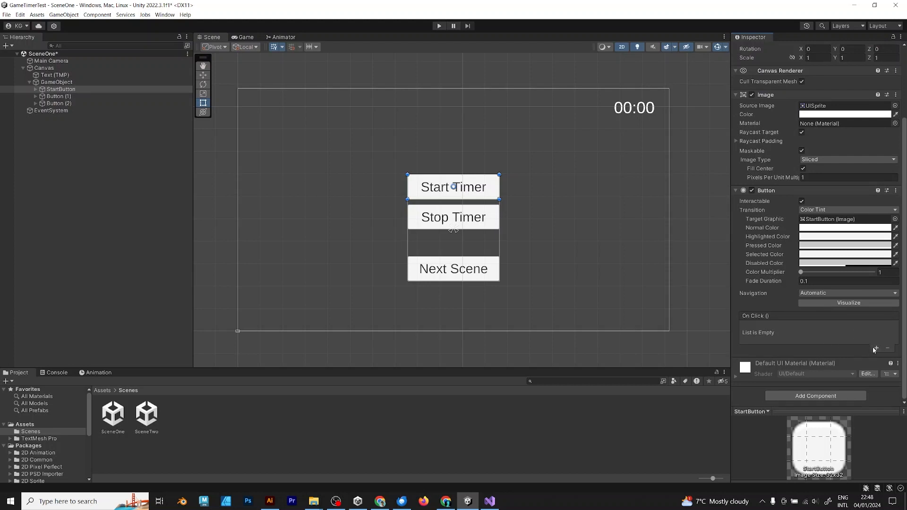
left_click(875, 349)
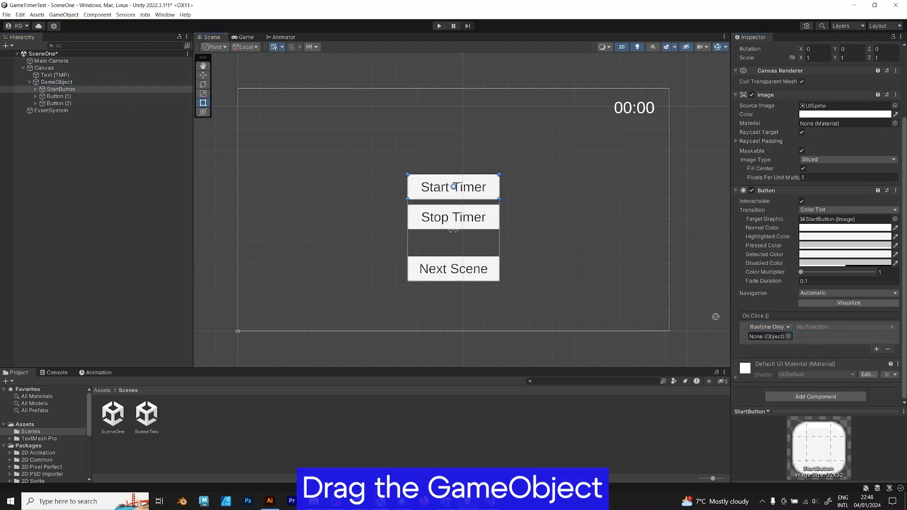
left_click(844, 327)
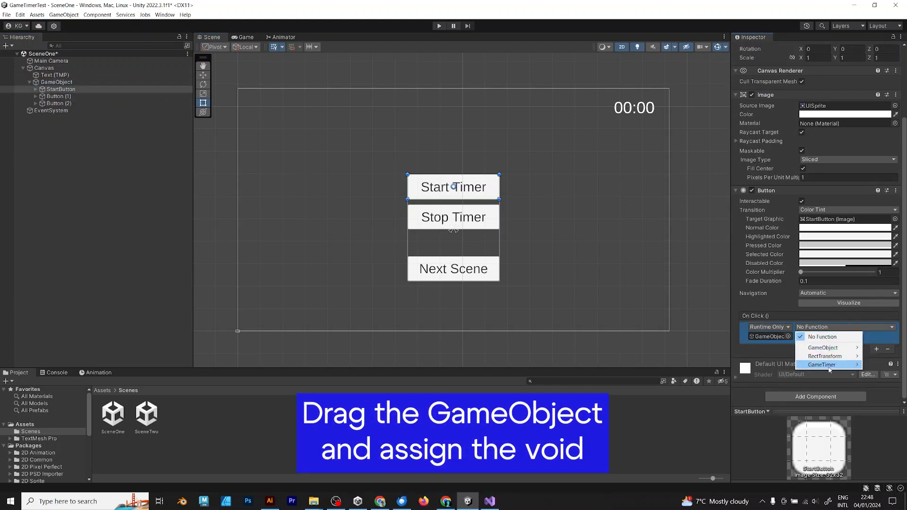
left_click(822, 365)
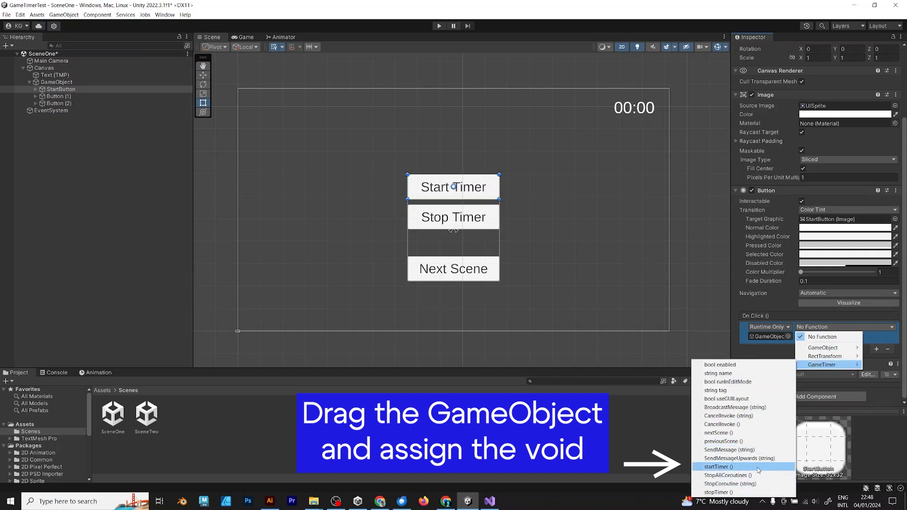
left_click(717, 467)
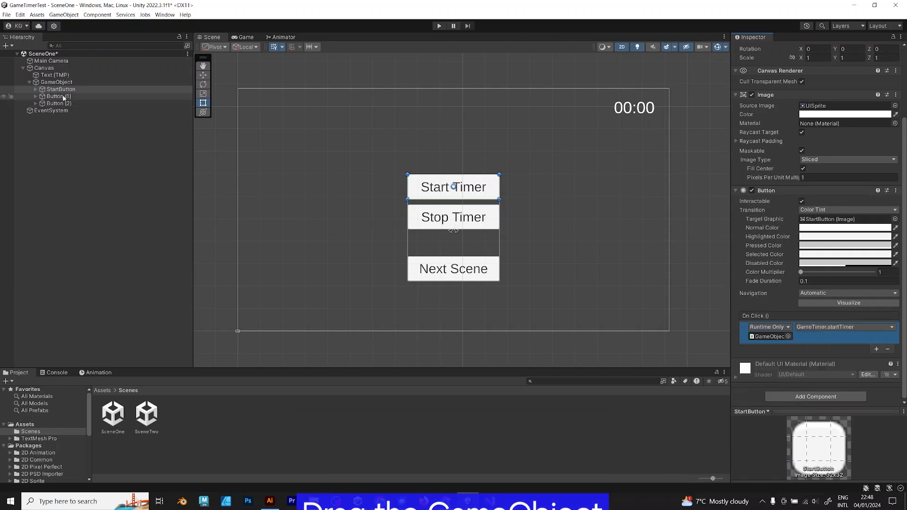
- Wire Stop Timer to GameTimer.stopTimer and Next Scene to GameTimer.nextScene
left_click(57, 96)
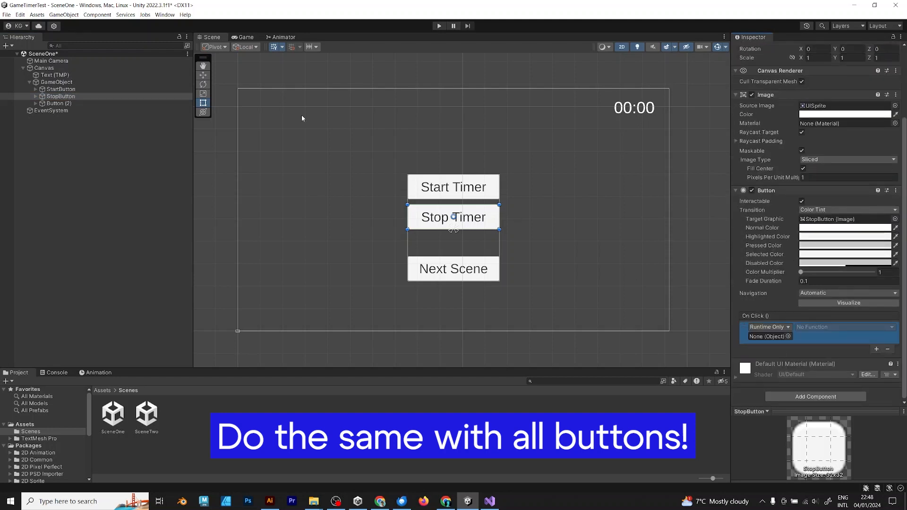
left_click(843, 327)
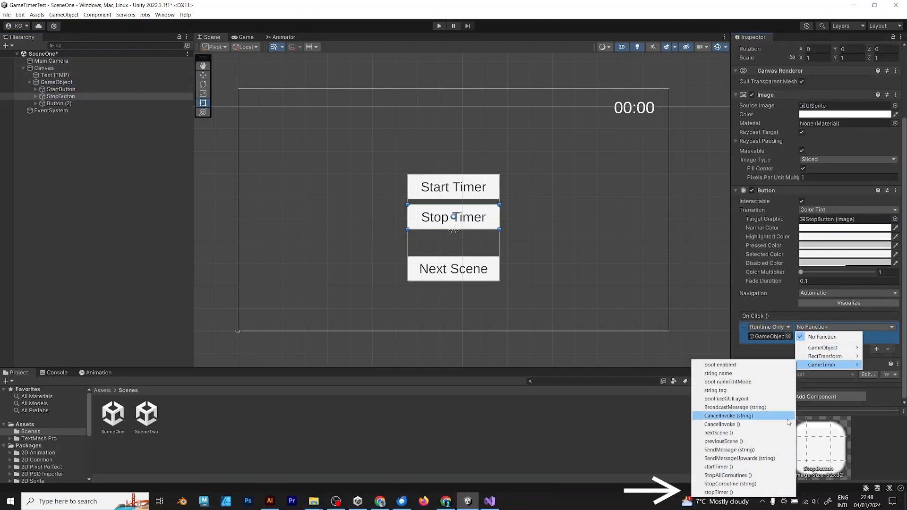
left_click(59, 103)
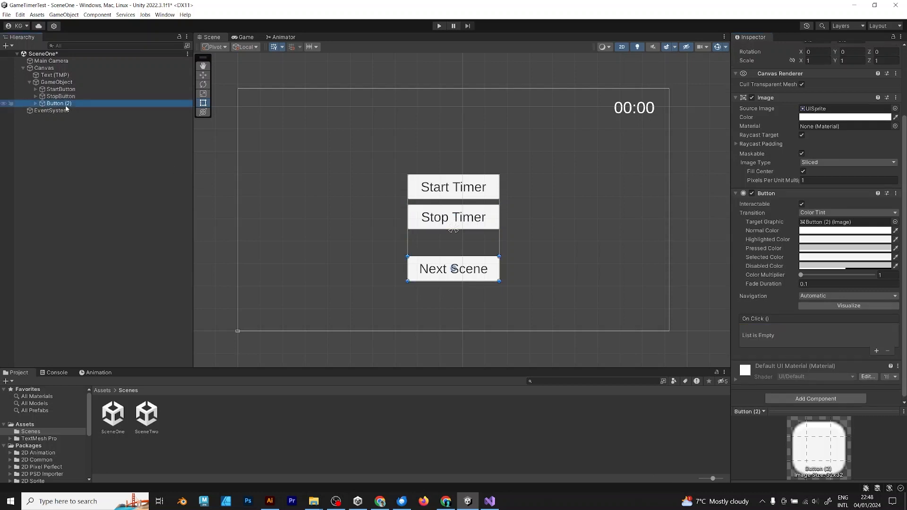
left_click(876, 351)
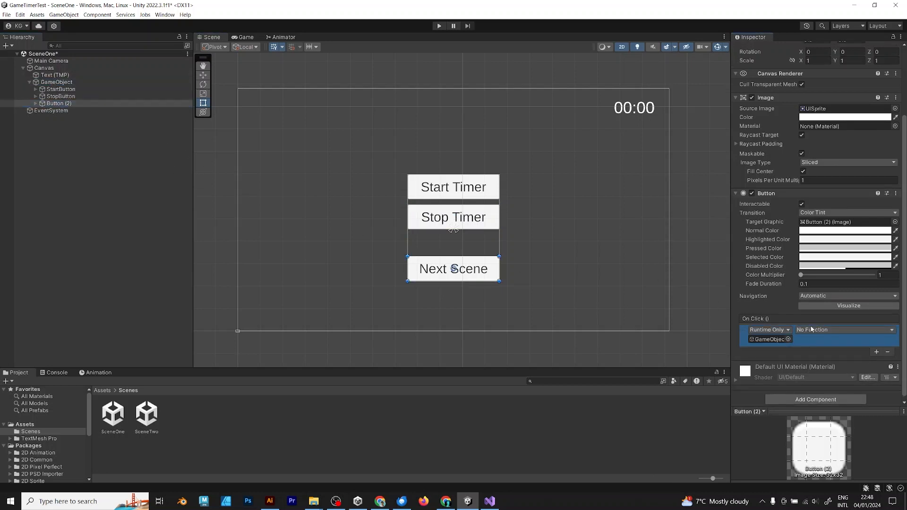
left_click(844, 329)
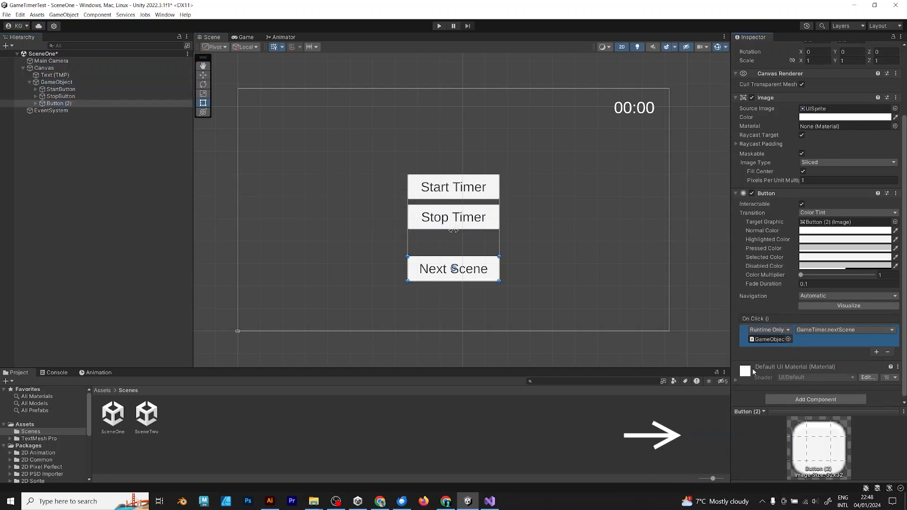
- Wire Previous Scene to GameTimer.previousScene and play SceneOne to test the buttons
left_click(844, 336)
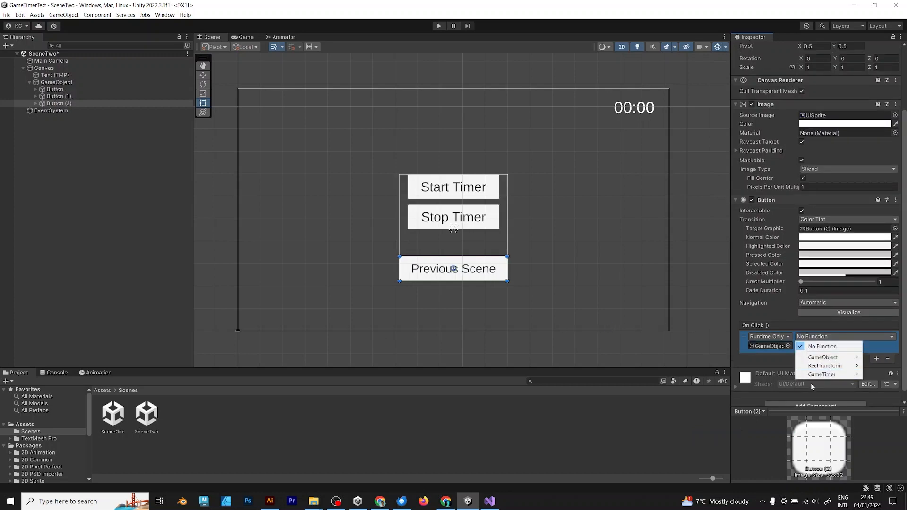
left_click(821, 374)
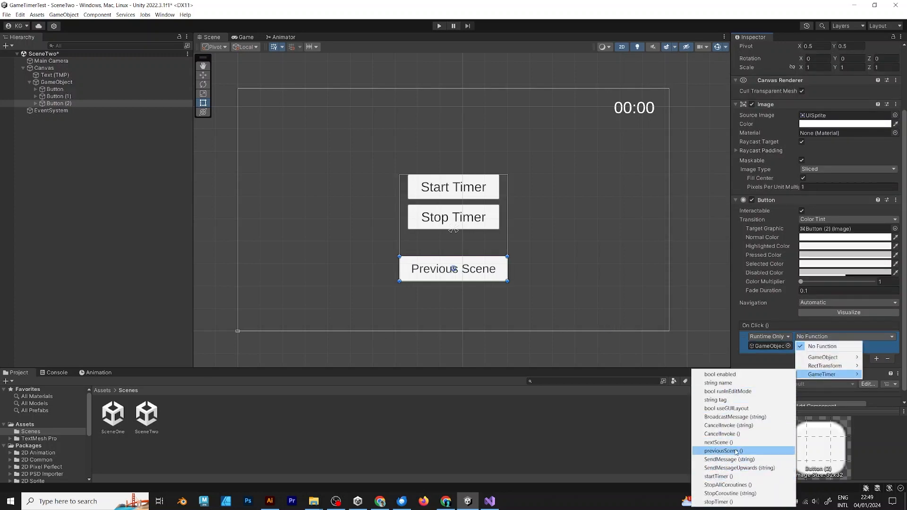
left_click(721, 451)
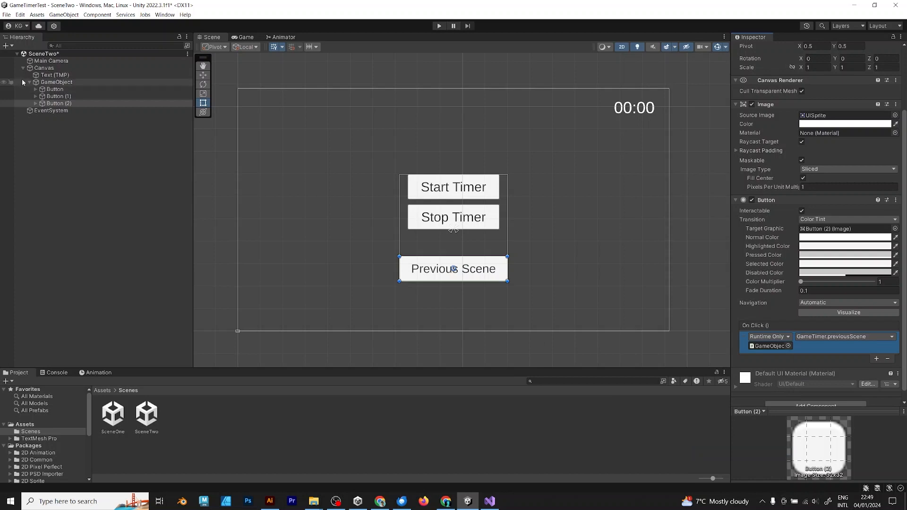
left_click(439, 25)
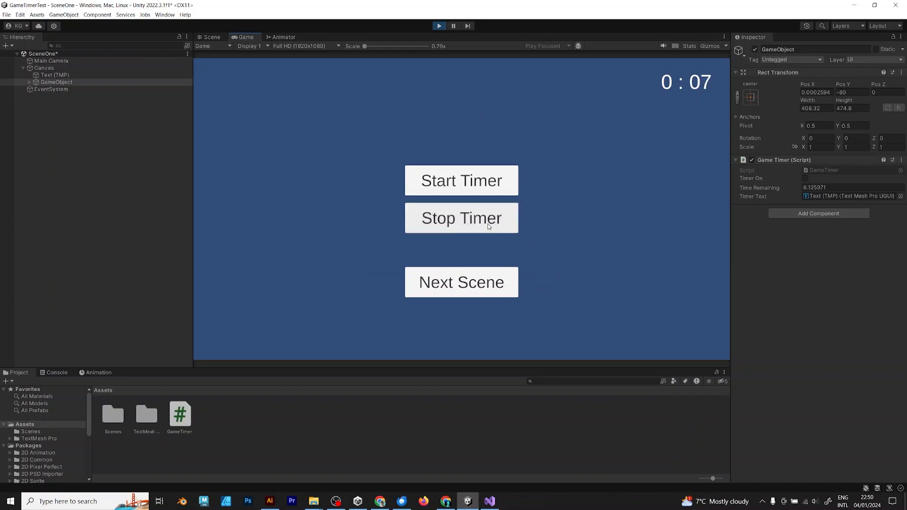
- Change -= to +=, remove timerOn = true from Start, and require && timerOn in the Update check
left_click(489, 501)
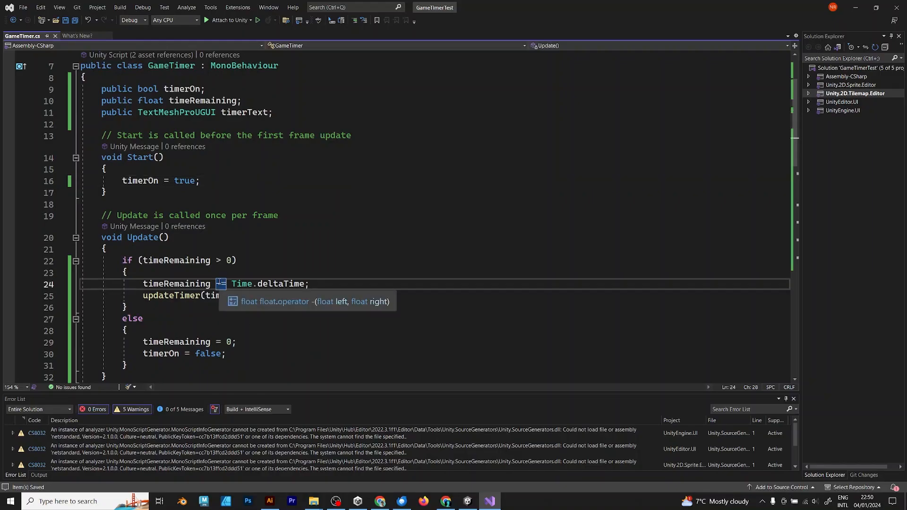
left_click(229, 182)
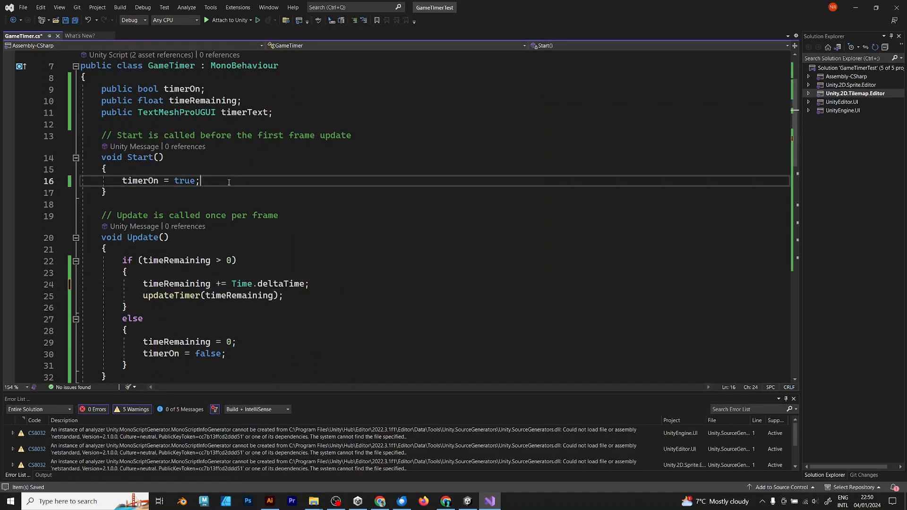
left_click(222, 261)
type("=")
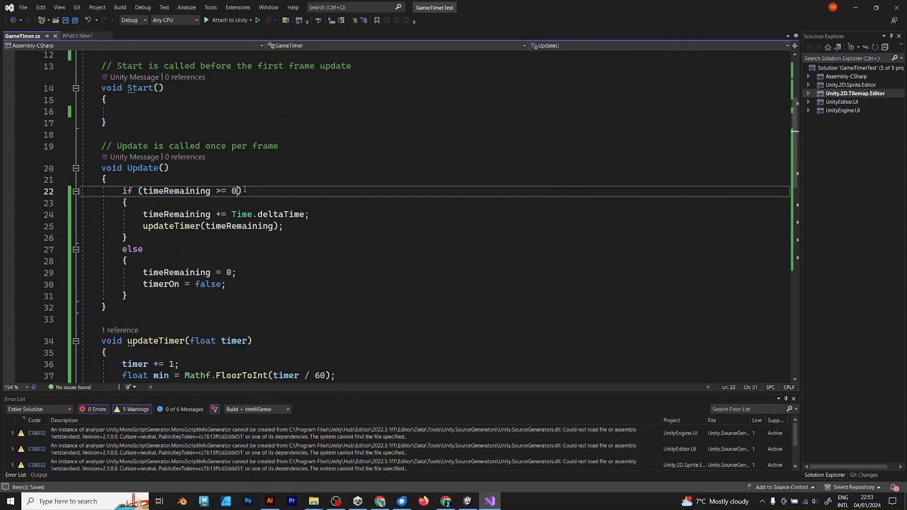
type("&&")
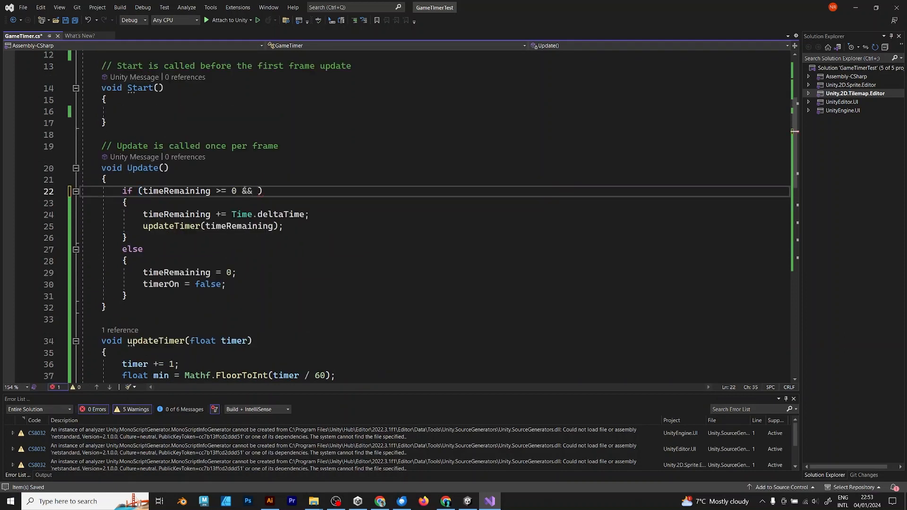
type("timerOn")
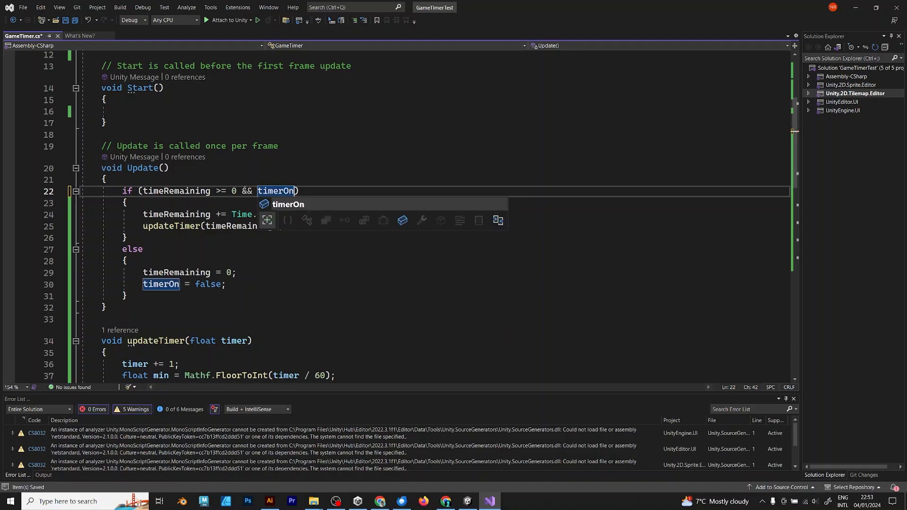
- Recompile and replay SceneOne, starting and stopping the timer to confirm it counts up
left_click(466, 500)
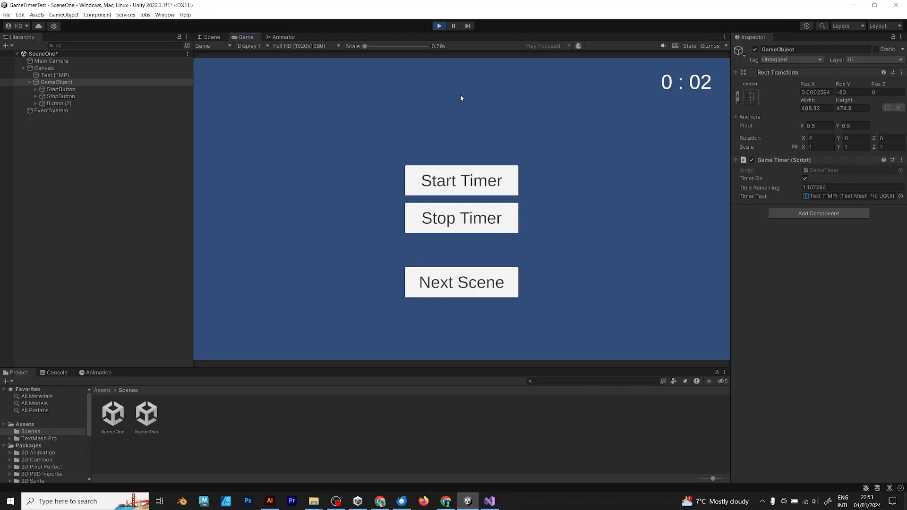
left_click(461, 217)
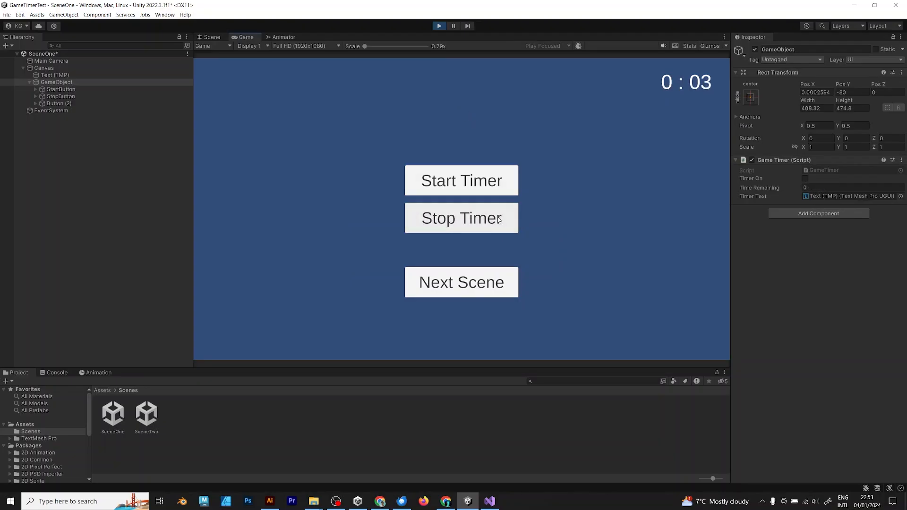
left_click(488, 501)
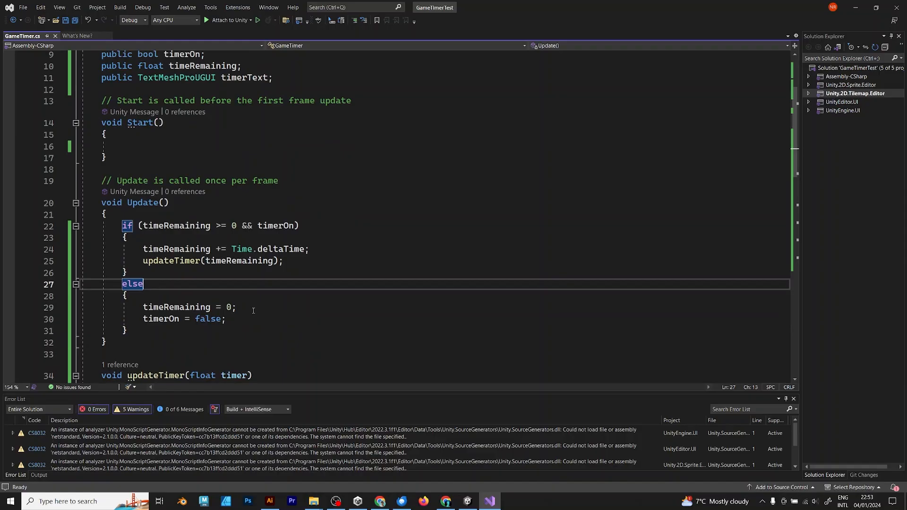
left_click(189, 306)
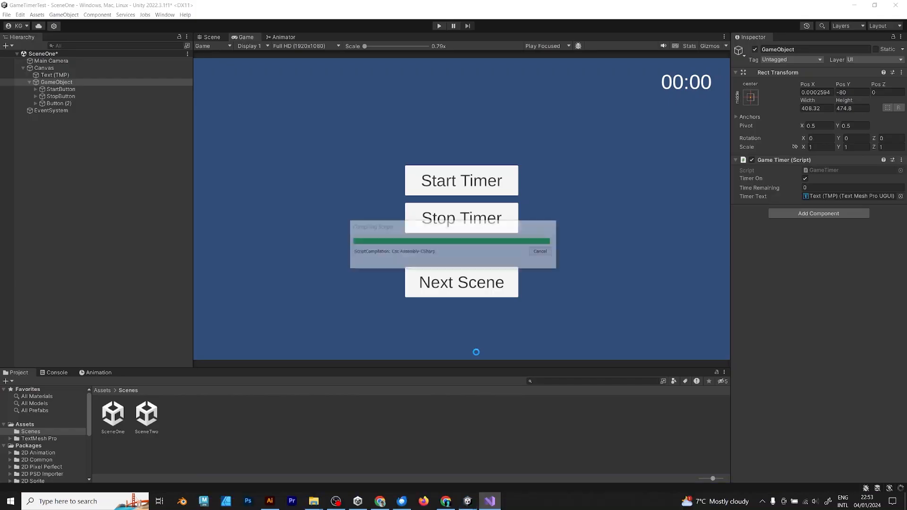
left_click(438, 26)
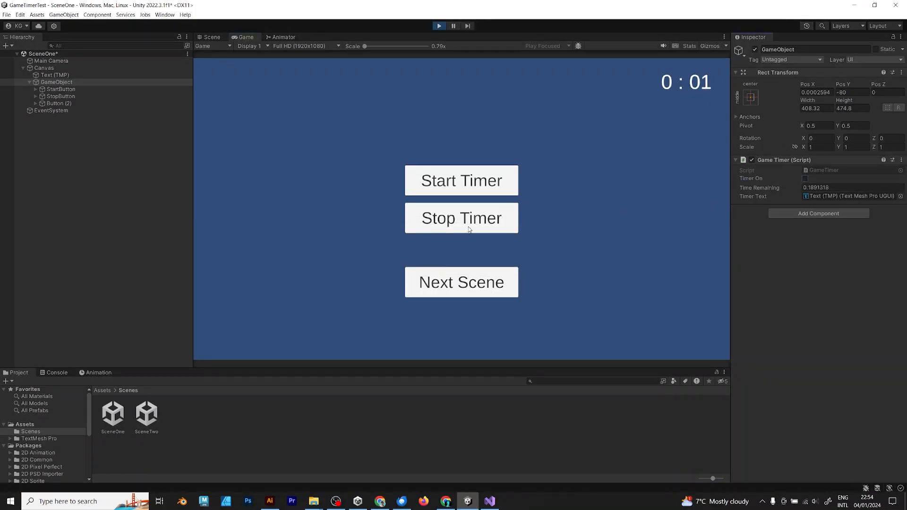
left_click(461, 180)
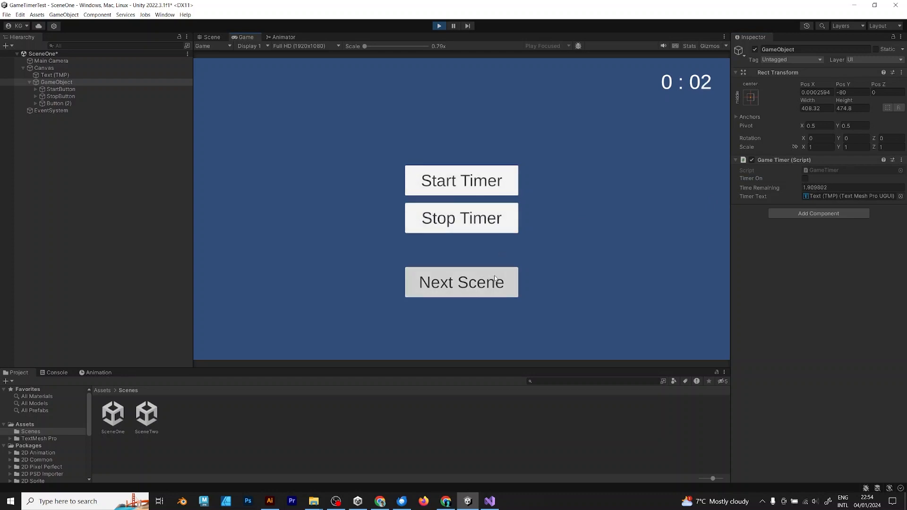
- Jump to SceneTwo in play, then set SceneOne's Text (TMP) to 0 : 00 and return to GameTimer
left_click(461, 282)
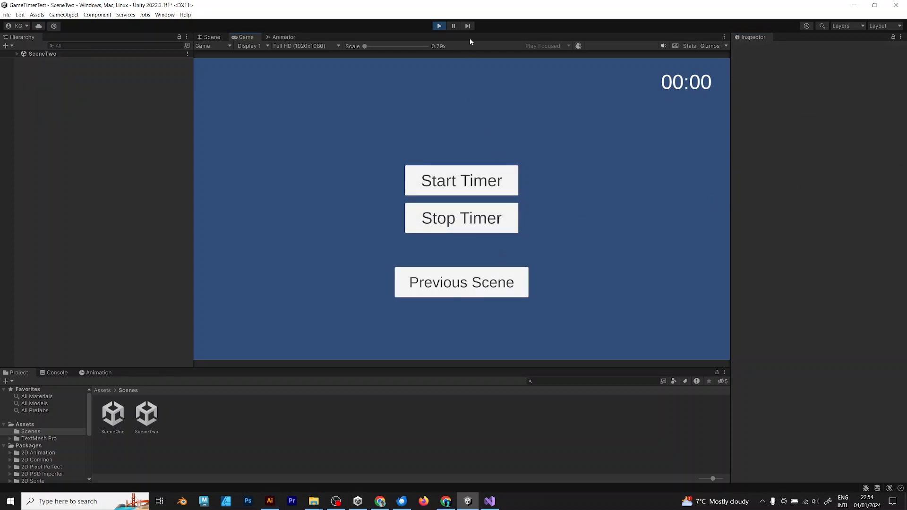
left_click(461, 283)
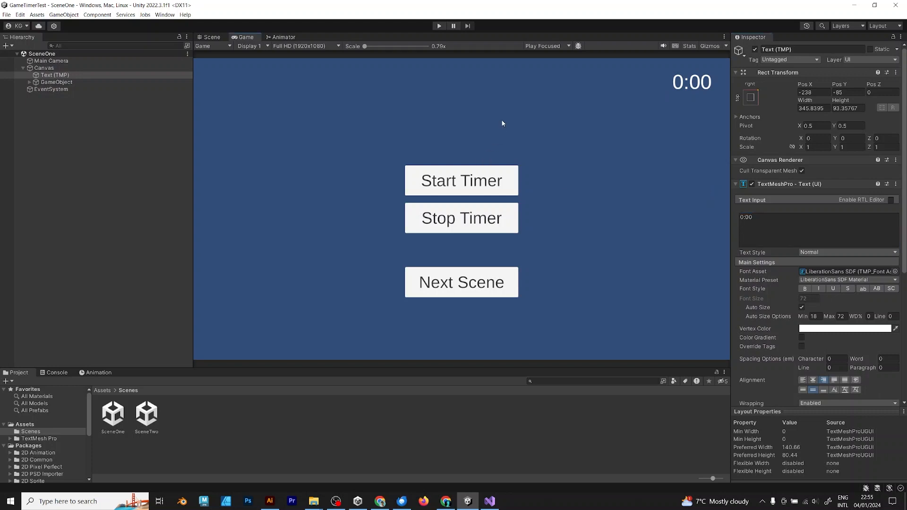
left_click(815, 217)
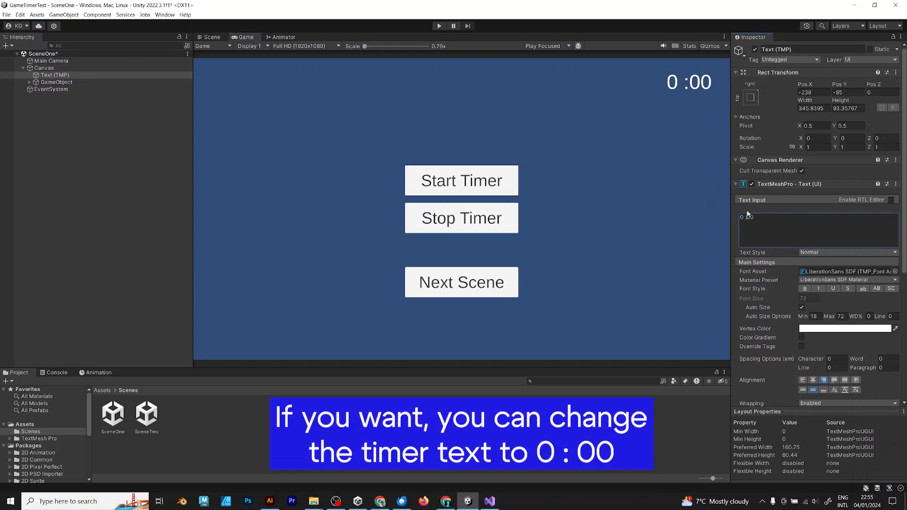
left_click(146, 414)
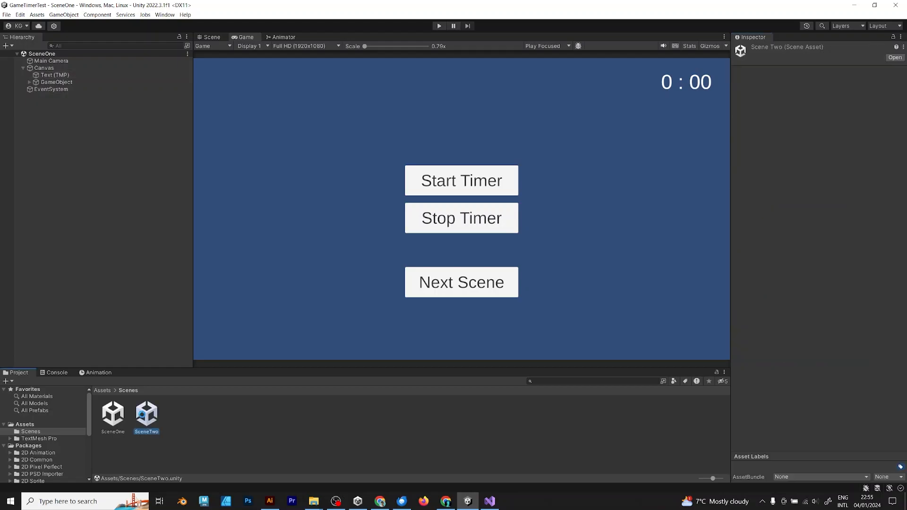
left_click(489, 501)
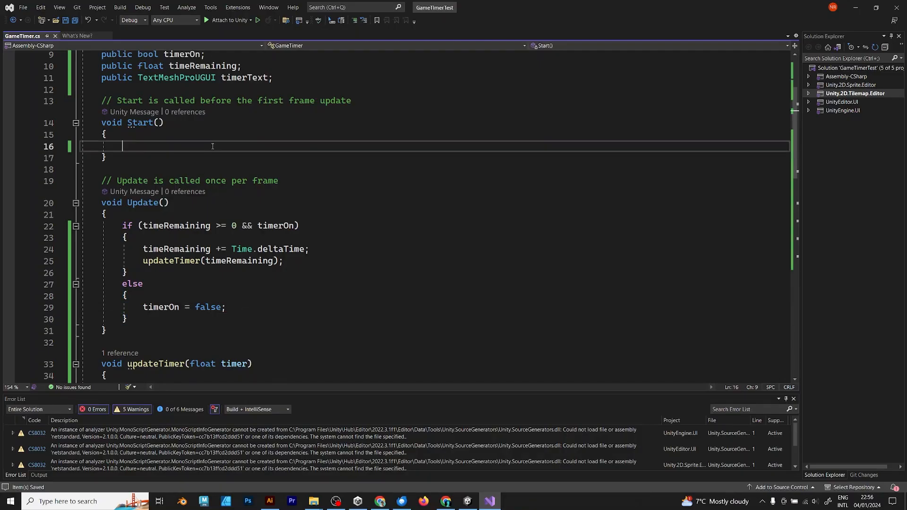
- In Start, restore timeRemaining from PlayerPrefs.GetFloat("timeValue") when that key exists
type("if(P)")
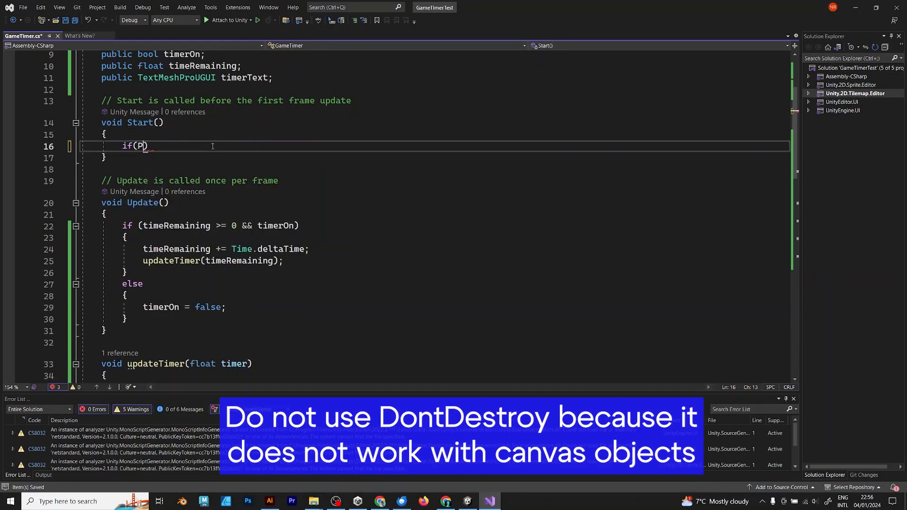
type("layerPrefs")
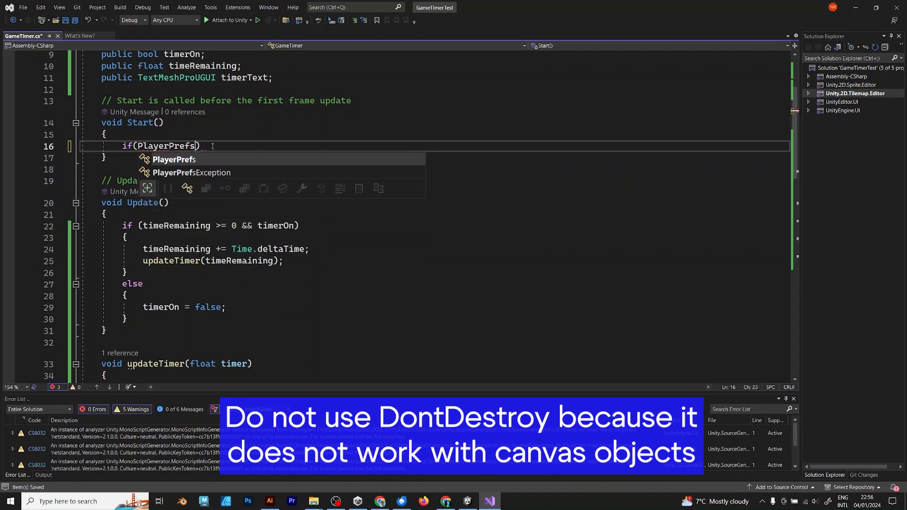
type(".HasKey(\"timeValue")
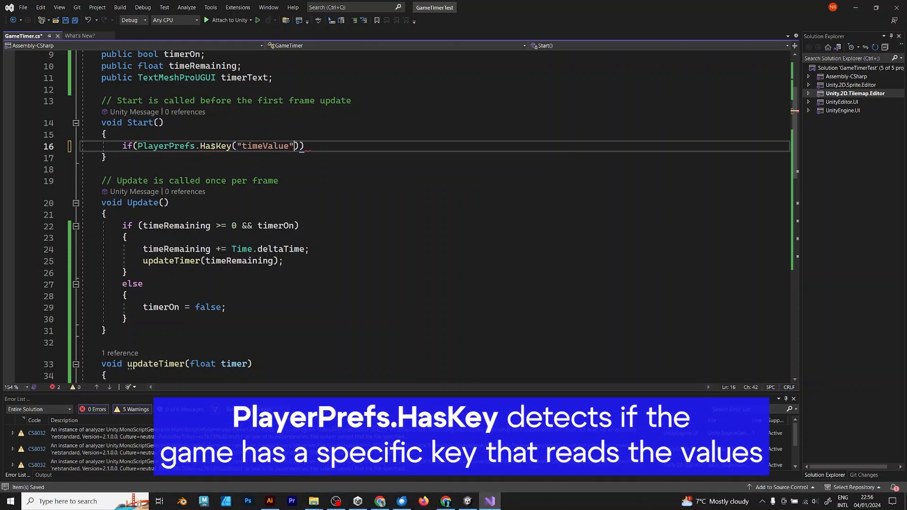
type("timeRemaining = P")
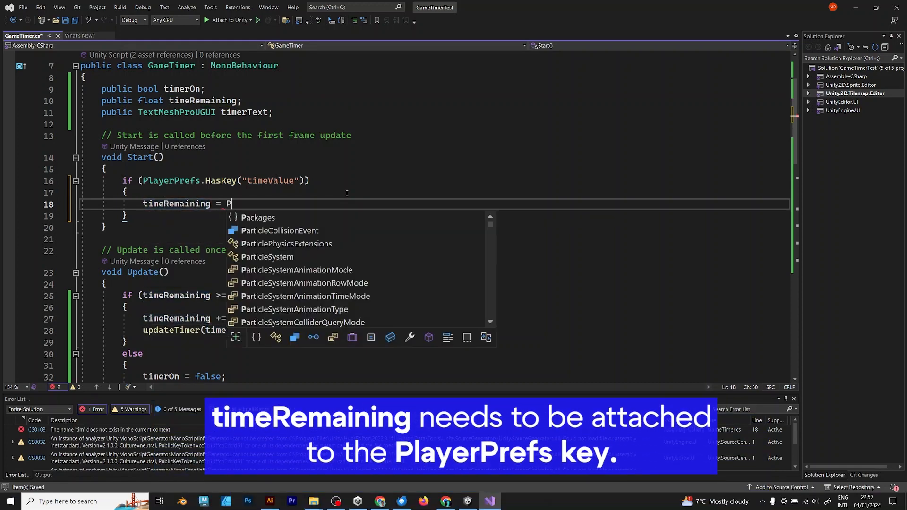
type("layerPrefs.getFloat(\"timeValue\");")
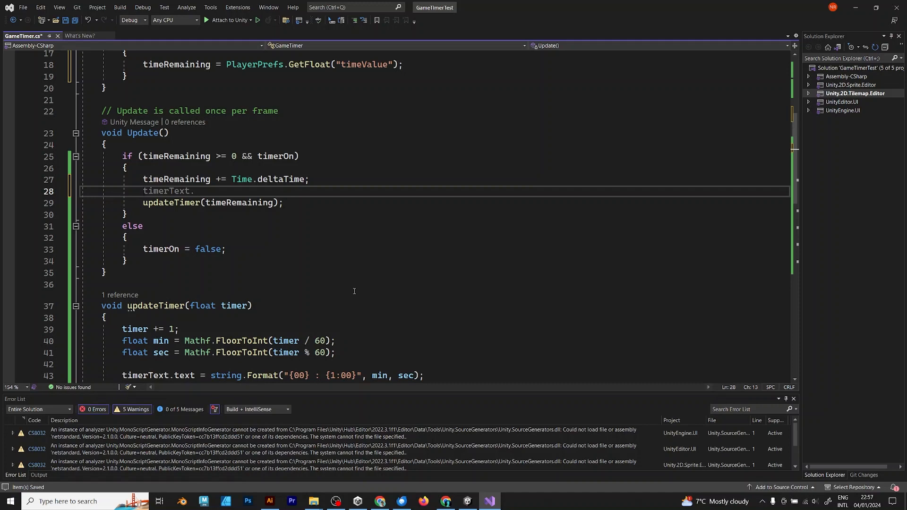
- In Update, add PlayerPrefs.SetFloat("timeValue", timeRemaining) to save the time every frame
type("PlayerPrefs.ge")
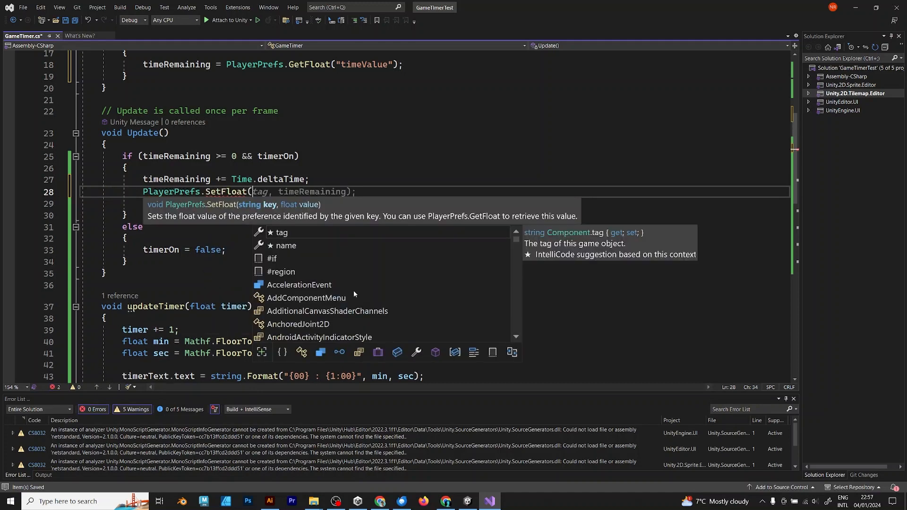
type("\"timeValue\")")
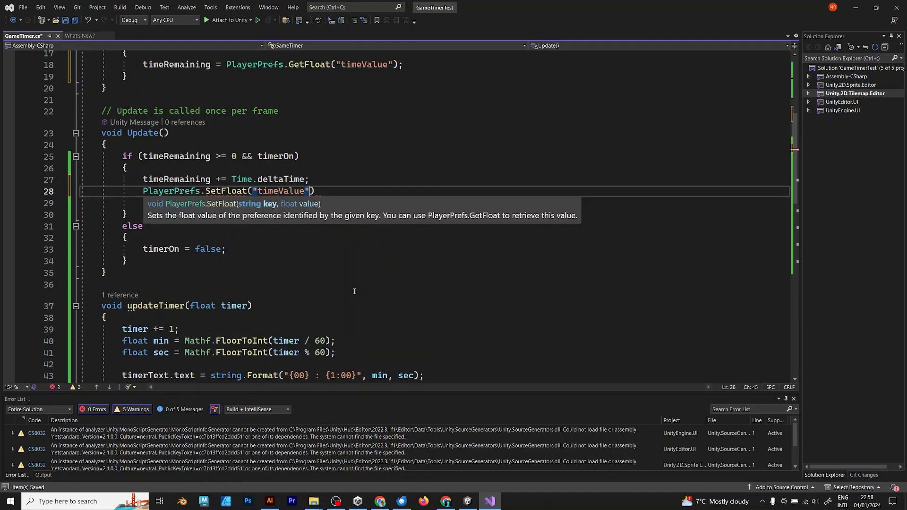
type(", timeRemaining);")
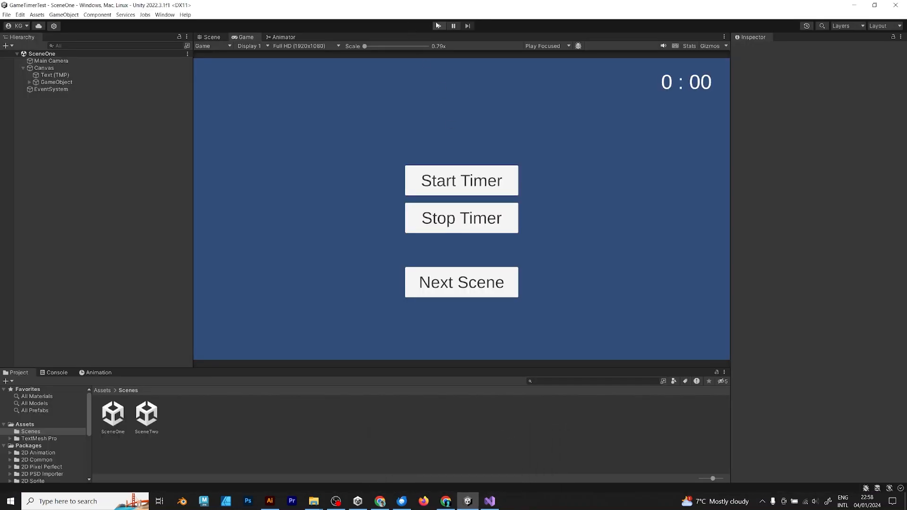
- Check Timer On on SceneTwo's GameObject and open SceneOne
left_click(461, 283)
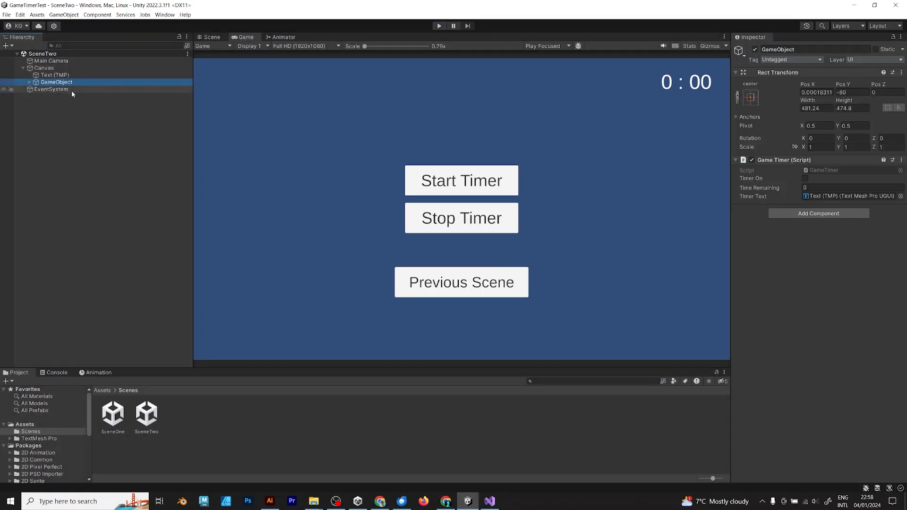
left_click(804, 179)
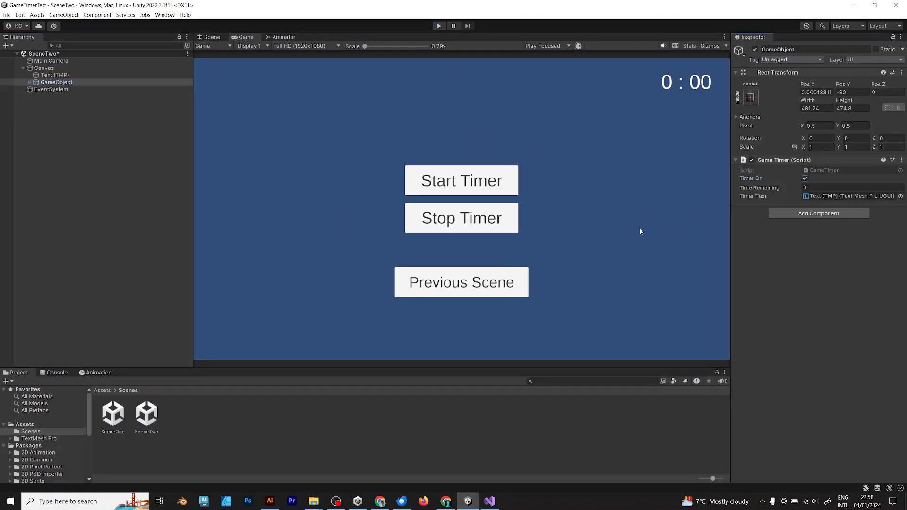
left_click(113, 414)
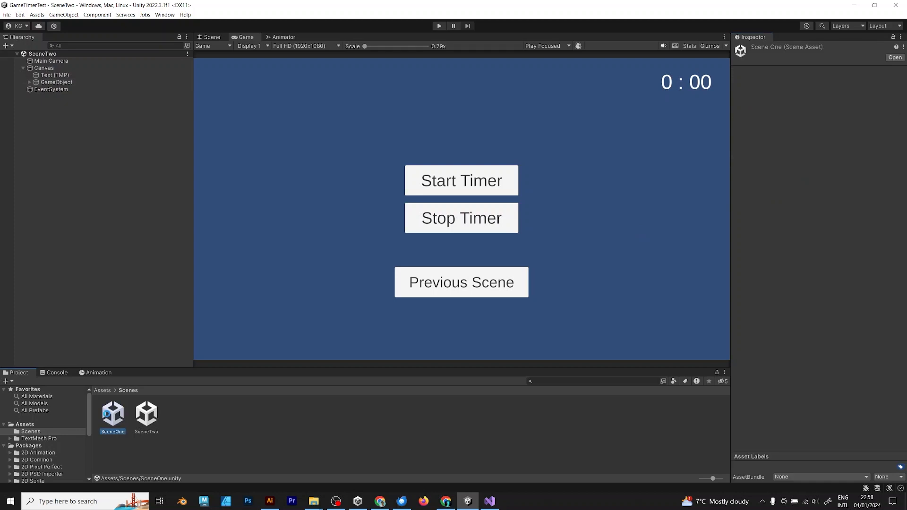
left_click(56, 81)
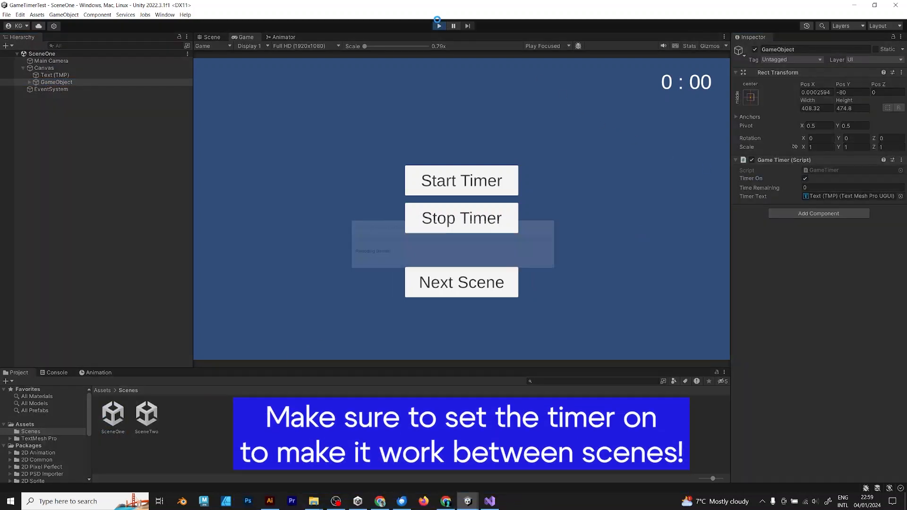
- Play SceneOne to confirm the timer counts up, stop, and duplicate StopButton
left_click(461, 180)
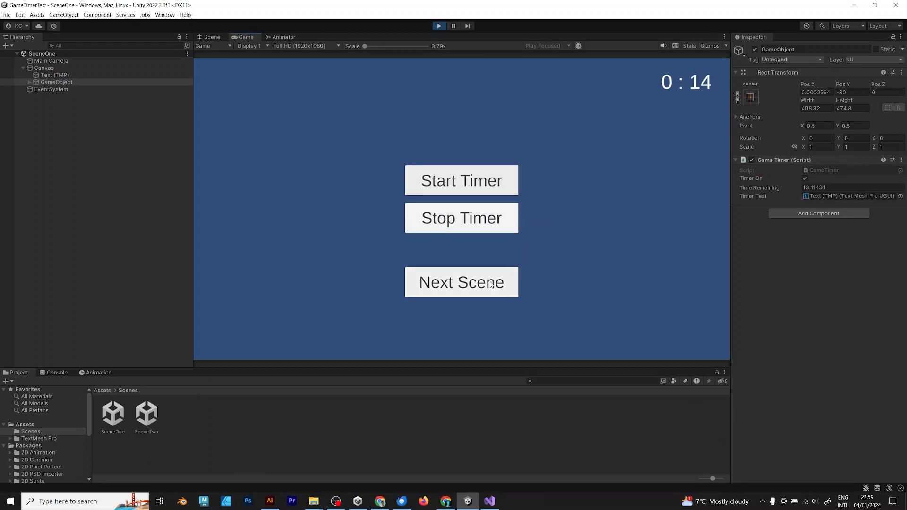
left_click(461, 282)
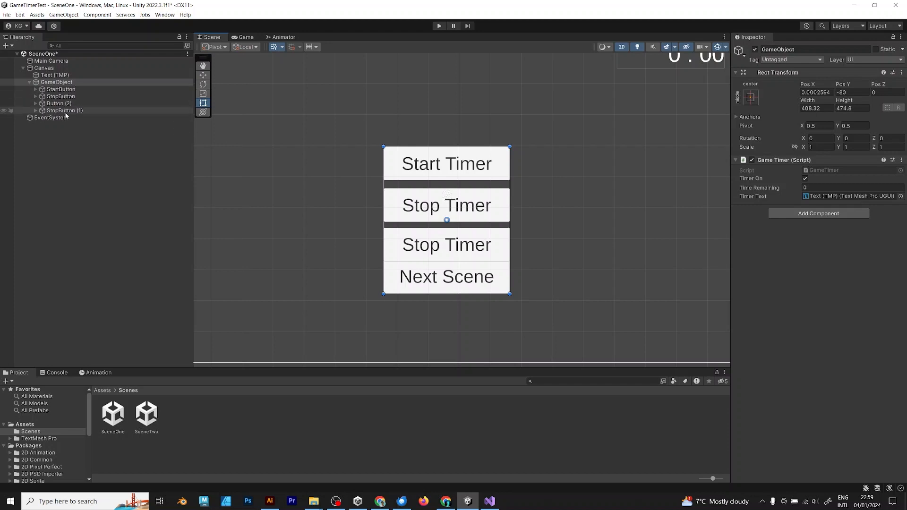
left_click(58, 103)
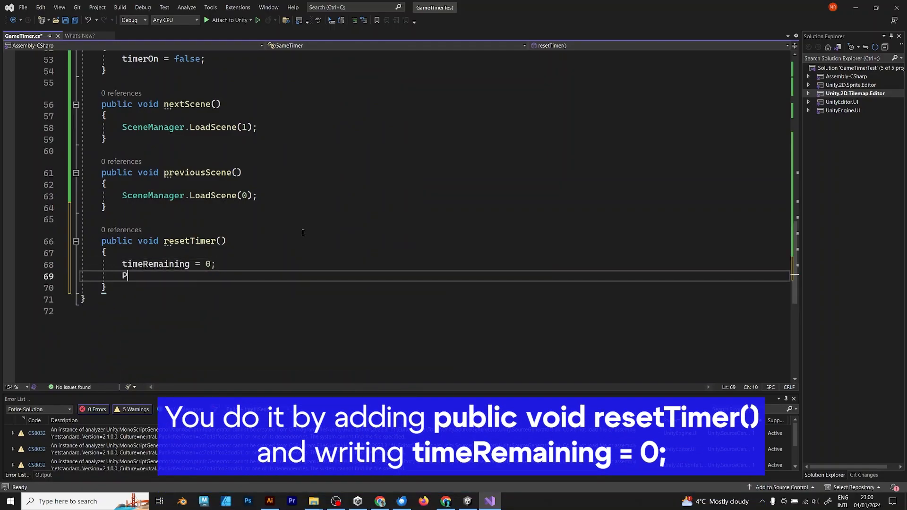
- In resetTimer add PlayerPrefs.SetFloat("timeValue", timeRemaining) and updateTimer(timeRemaining)
type("PlayerPrefs.SetFloat()")
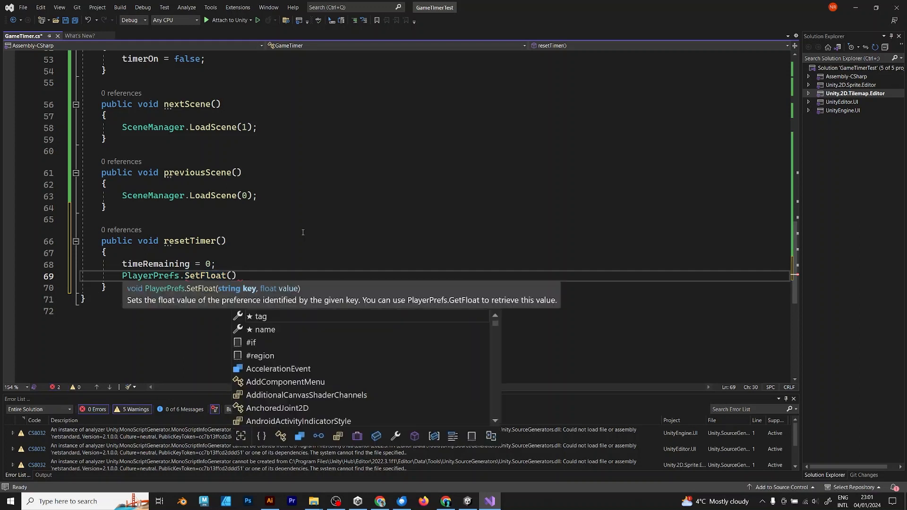
type("\"timeValue\", timeR")
type("updateTimer(")
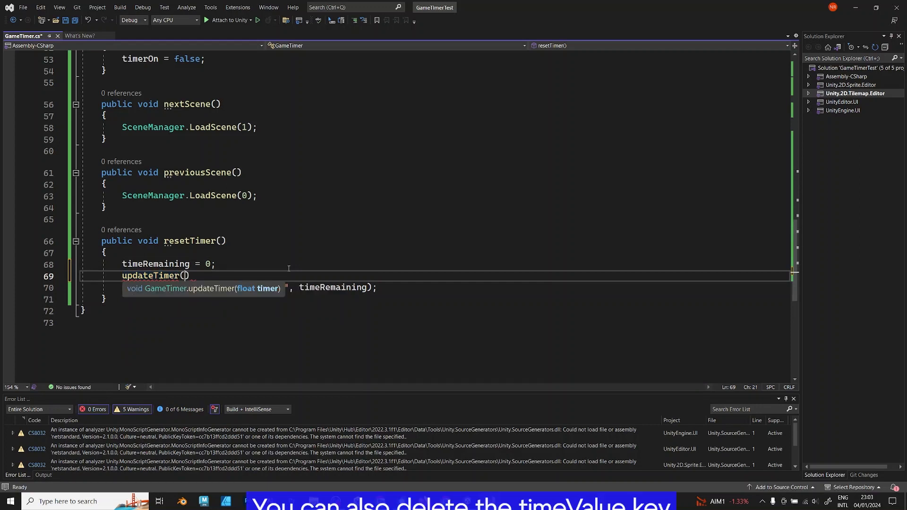
type("timeRemain")
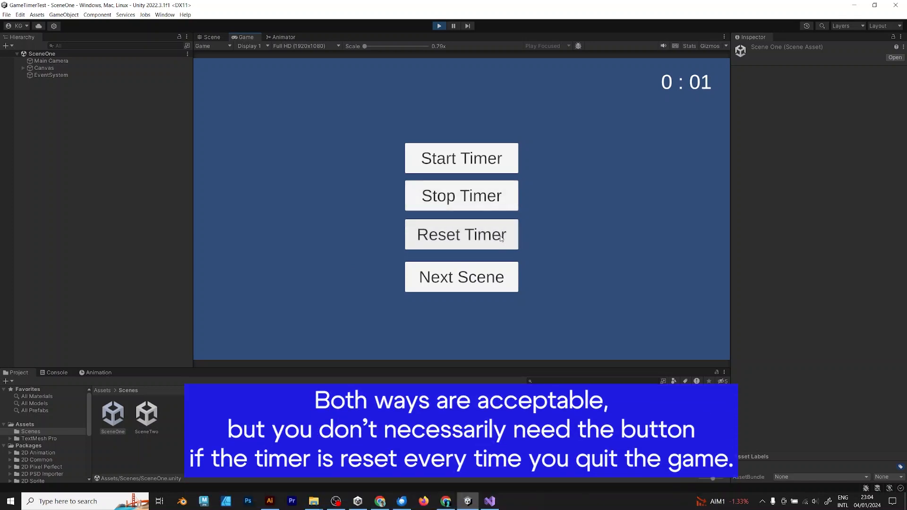
mouse_move(497, 149)
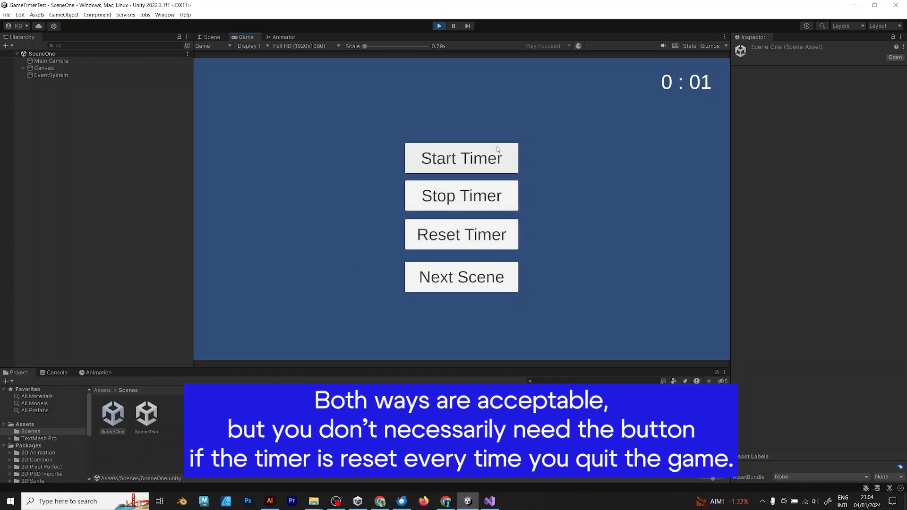
mouse_move(492, 239)
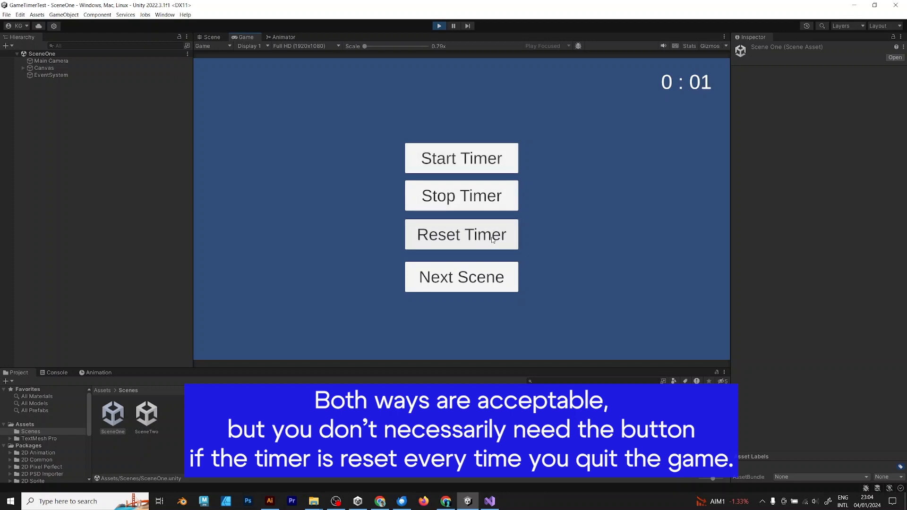
- During play, switch between SceneOne and SceneTwo to confirm the timer stays at 0:01
left_click(461, 276)
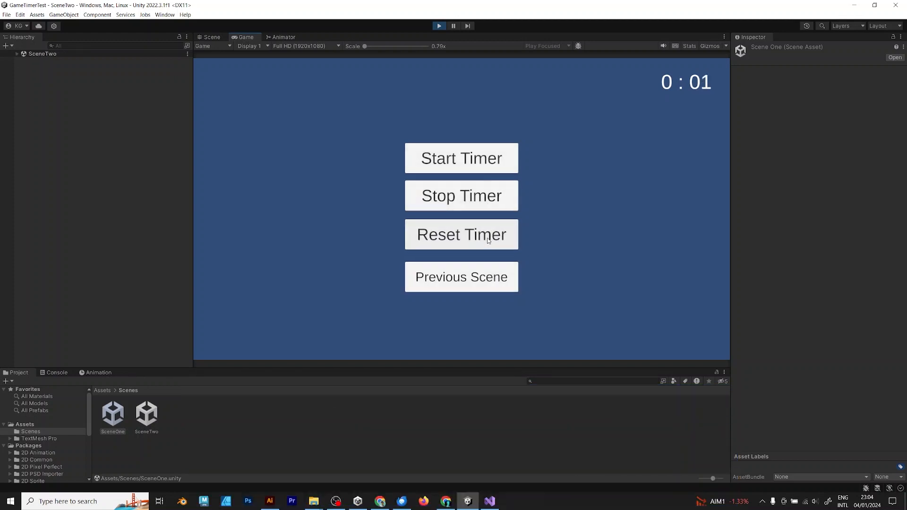
mouse_move(502, 175)
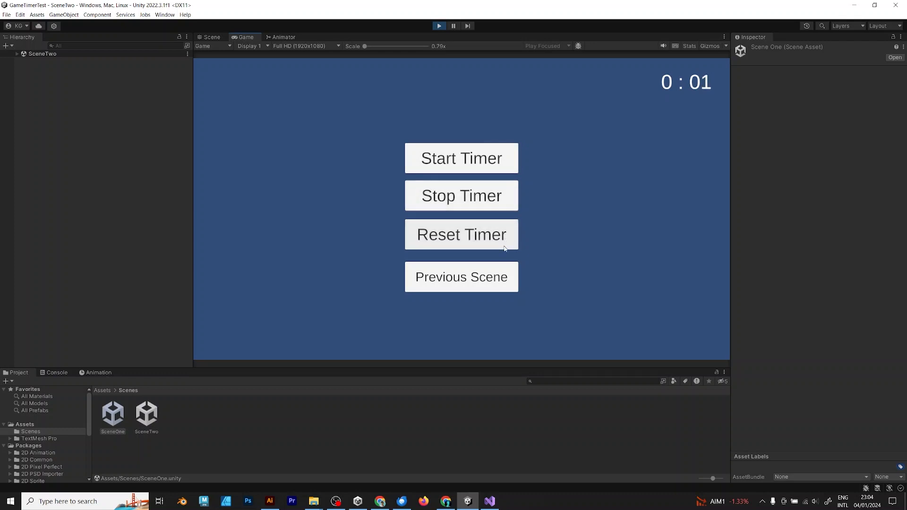
left_click(461, 277)
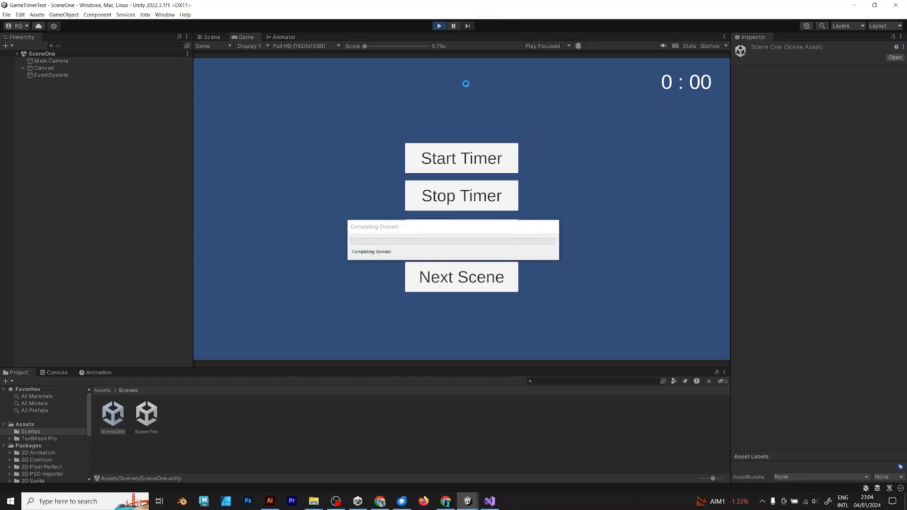
left_click(460, 277)
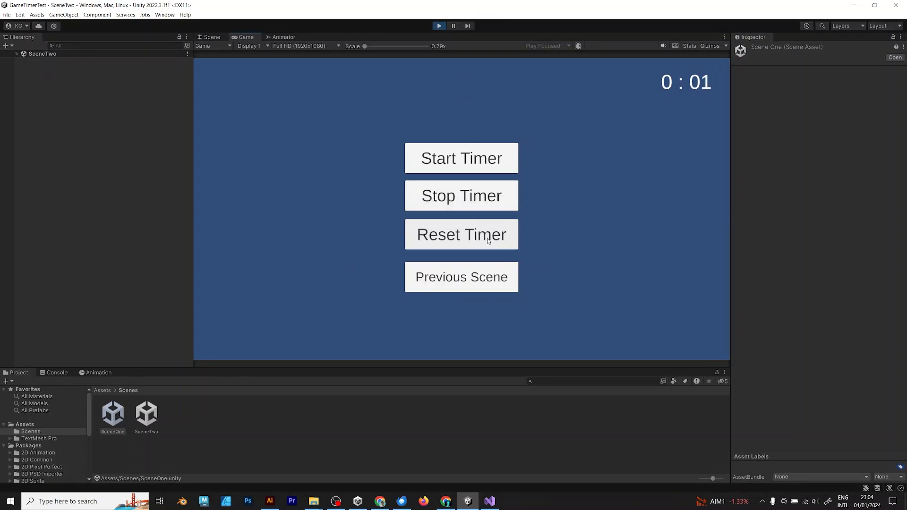